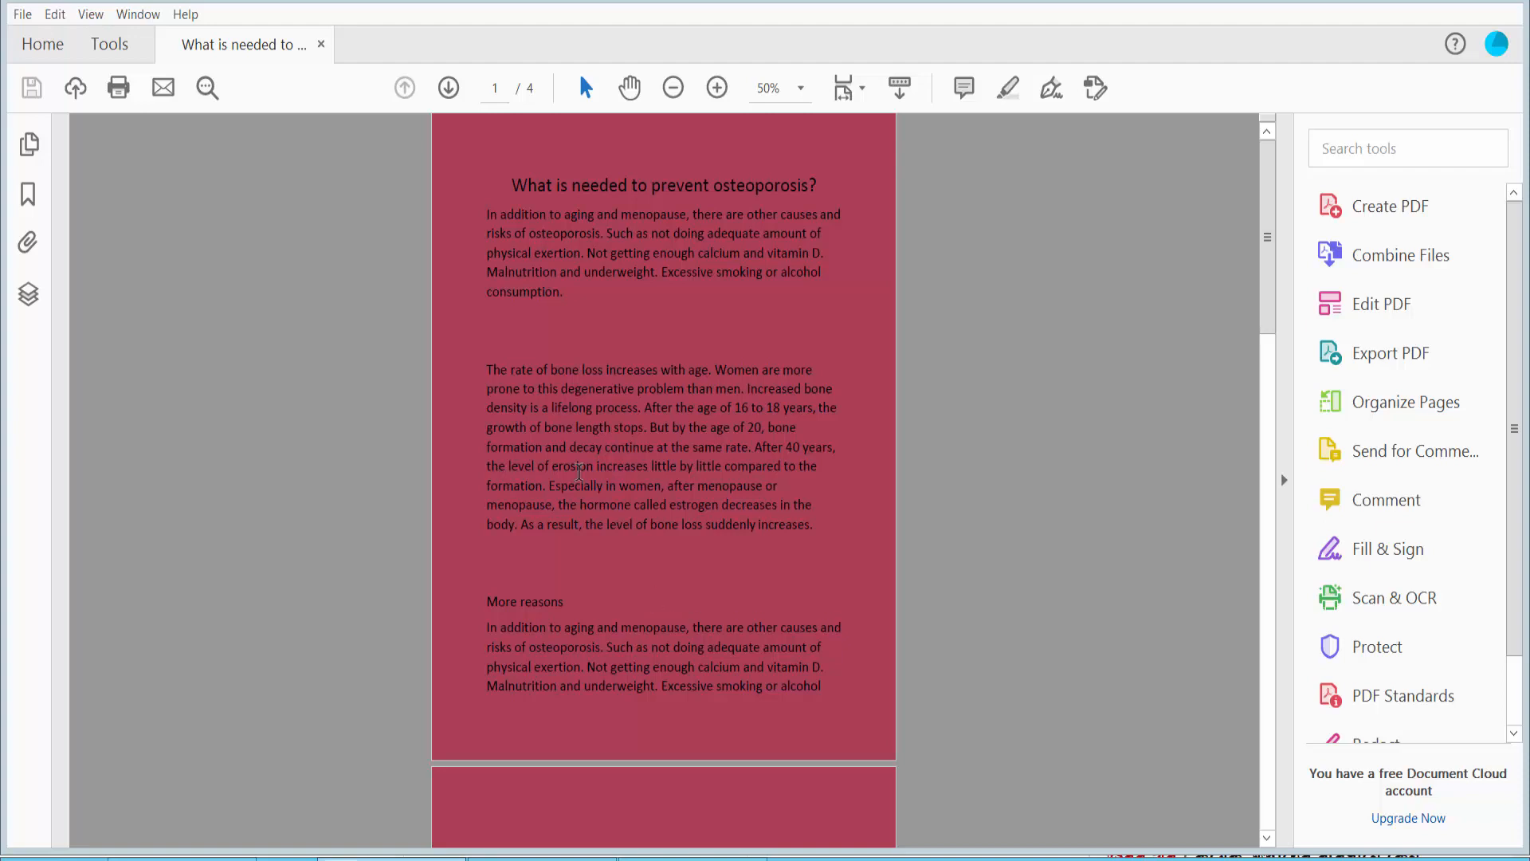
mouse_move(851, 51)
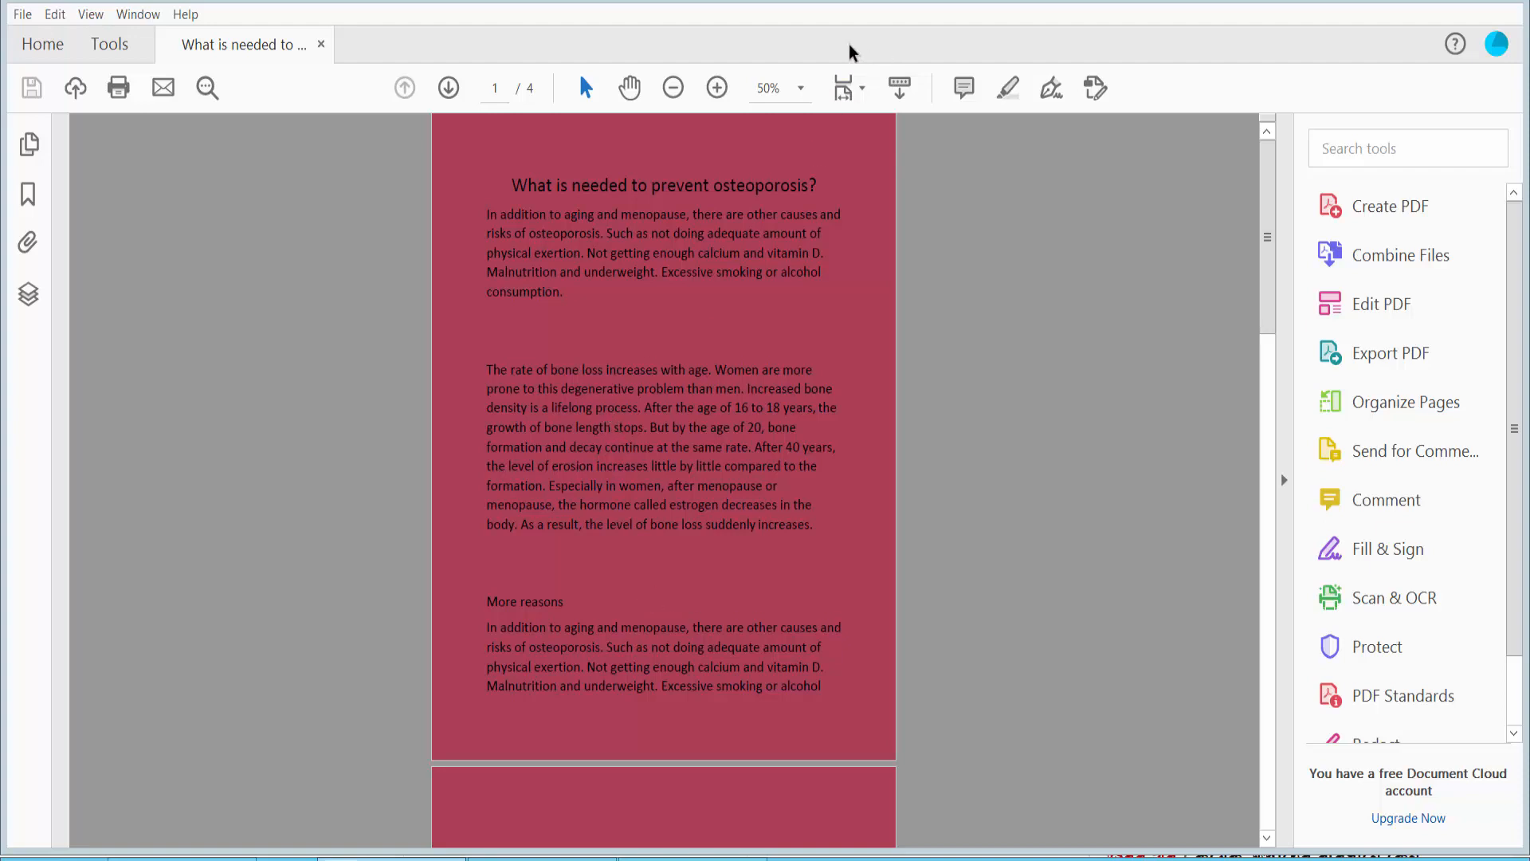
- Open the Redact toolset from Protect & Standardize on the osteoporosis PDF
scroll("down", 3)
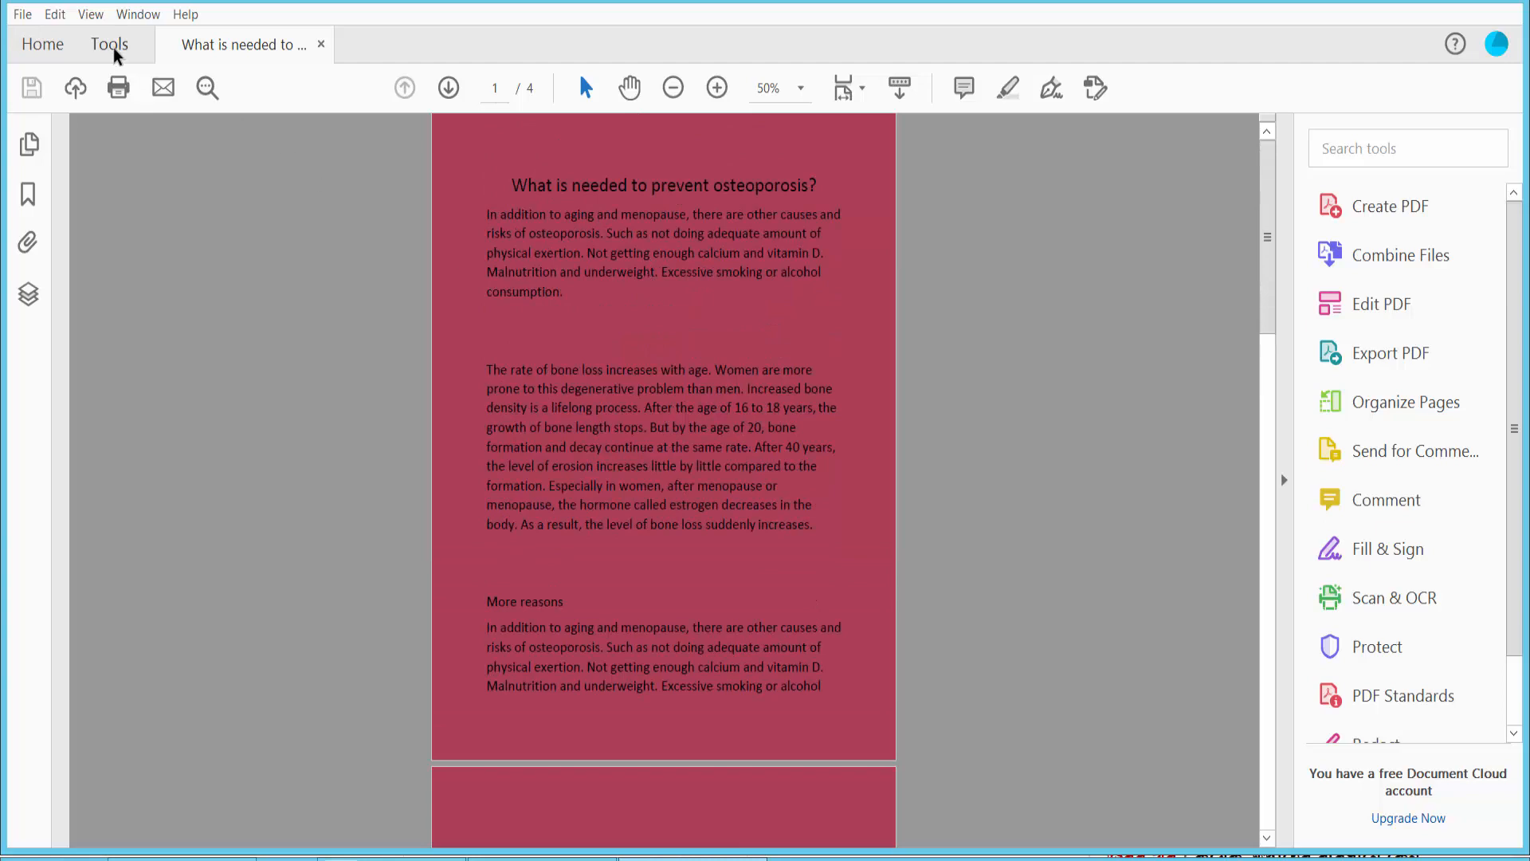
left_click(108, 45)
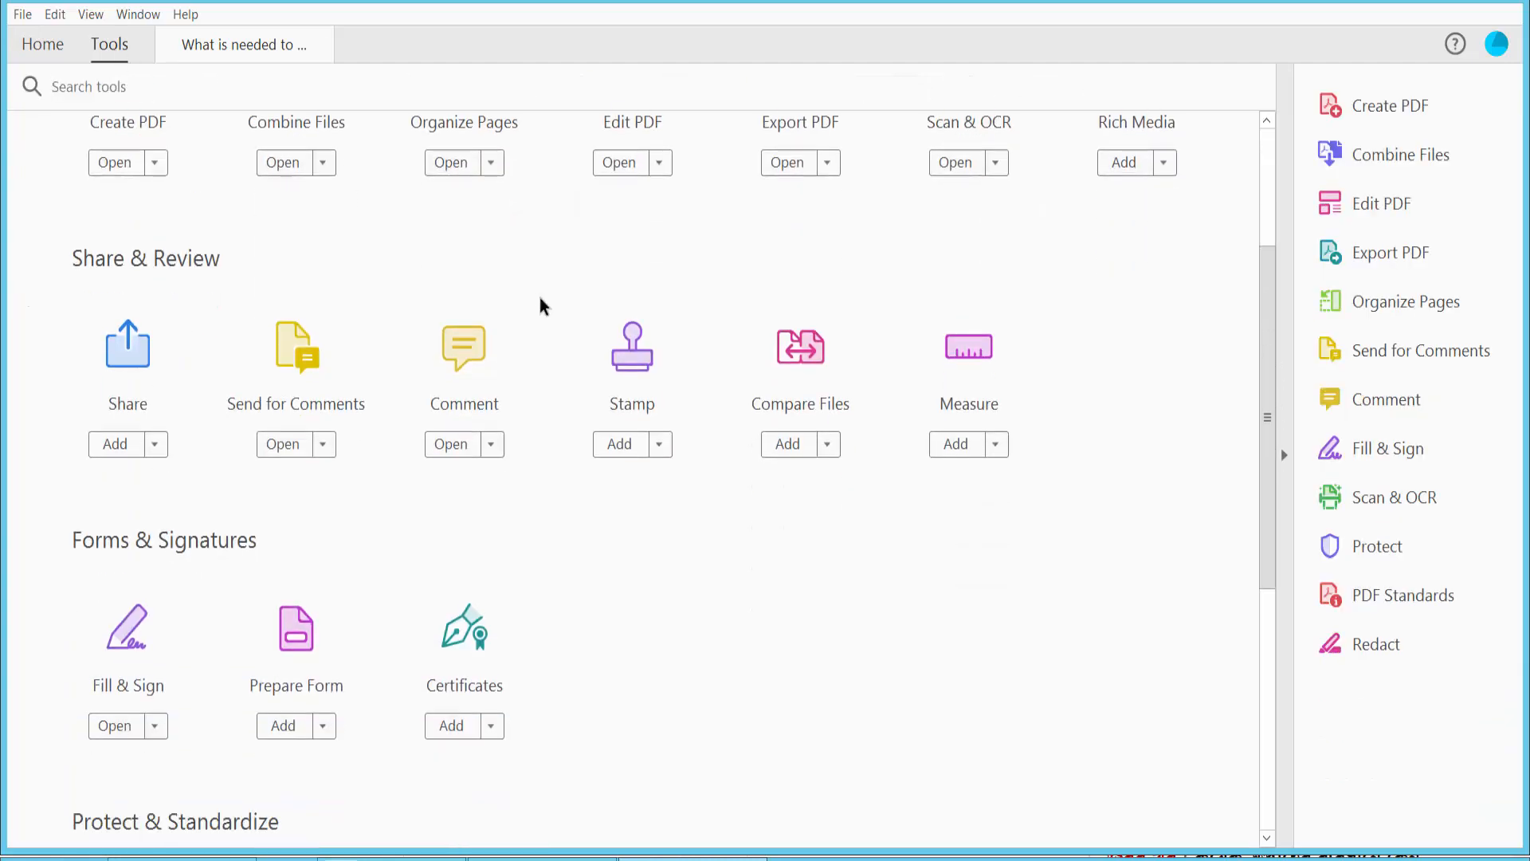
scroll("down", 3)
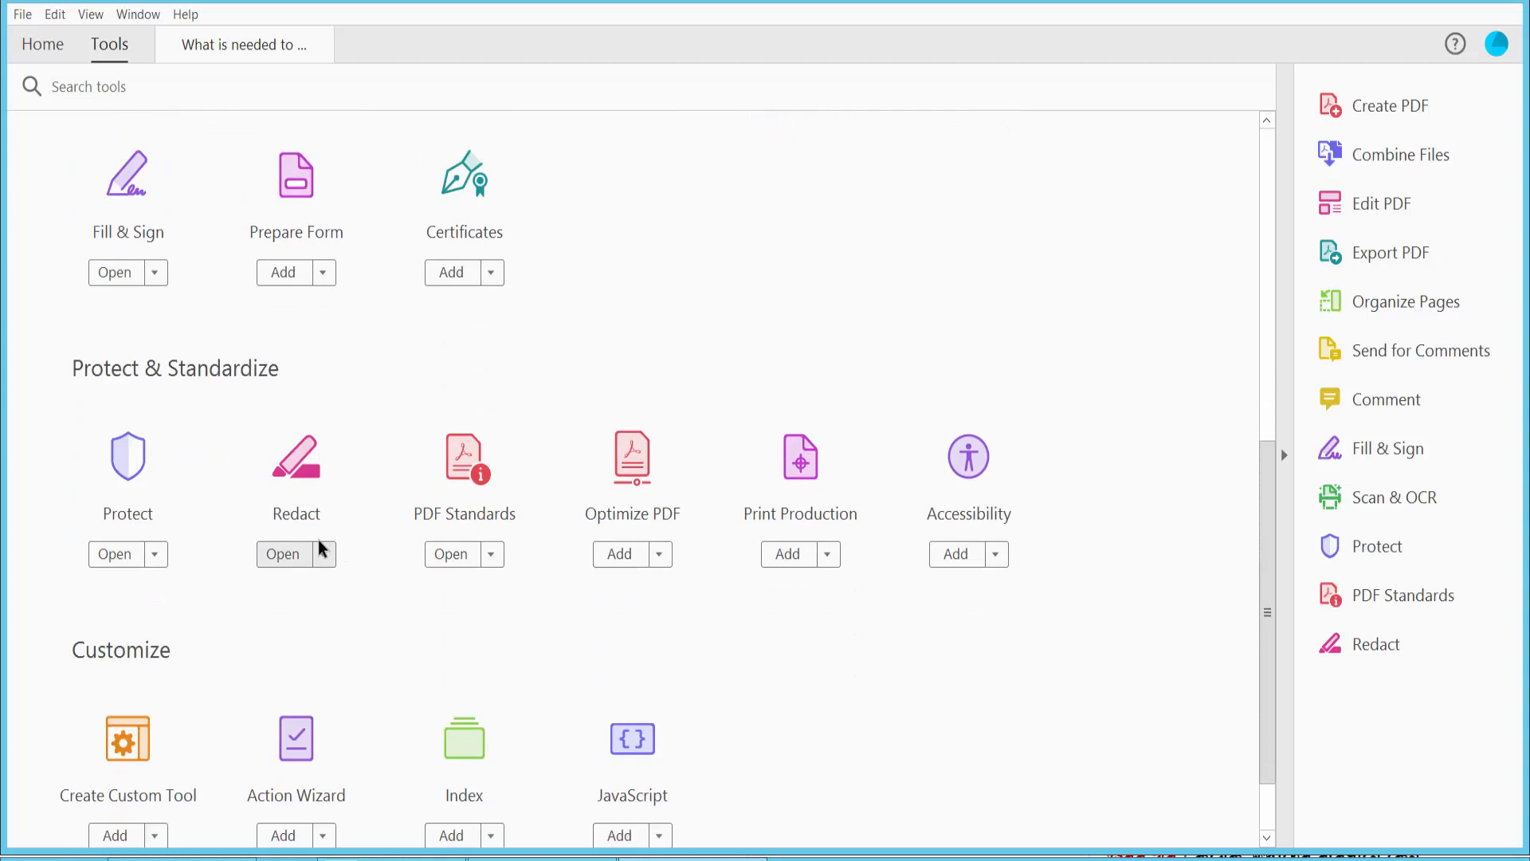
left_click(282, 553)
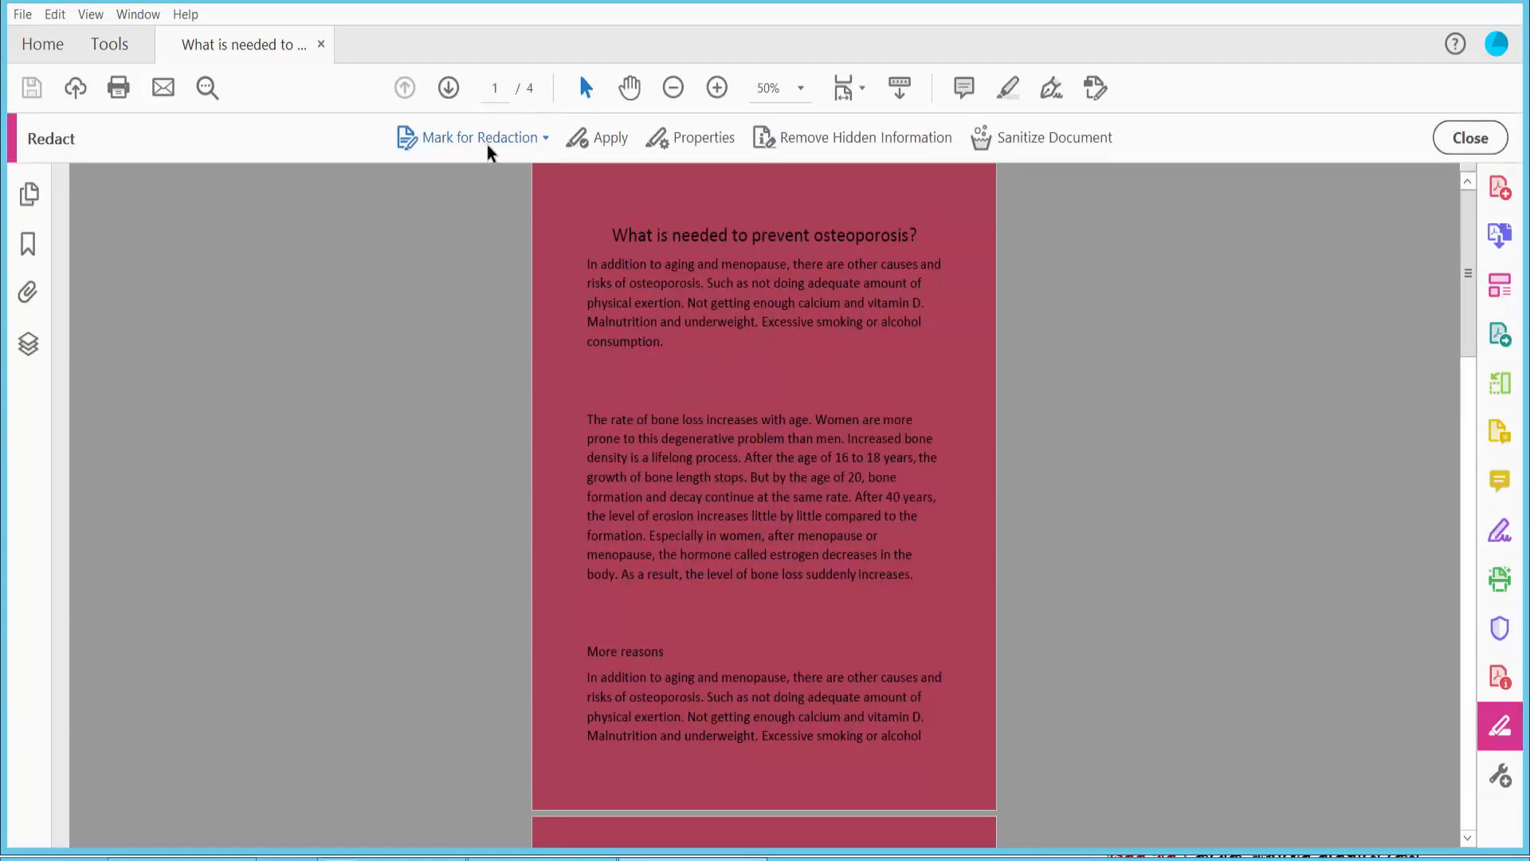
left_click(476, 137)
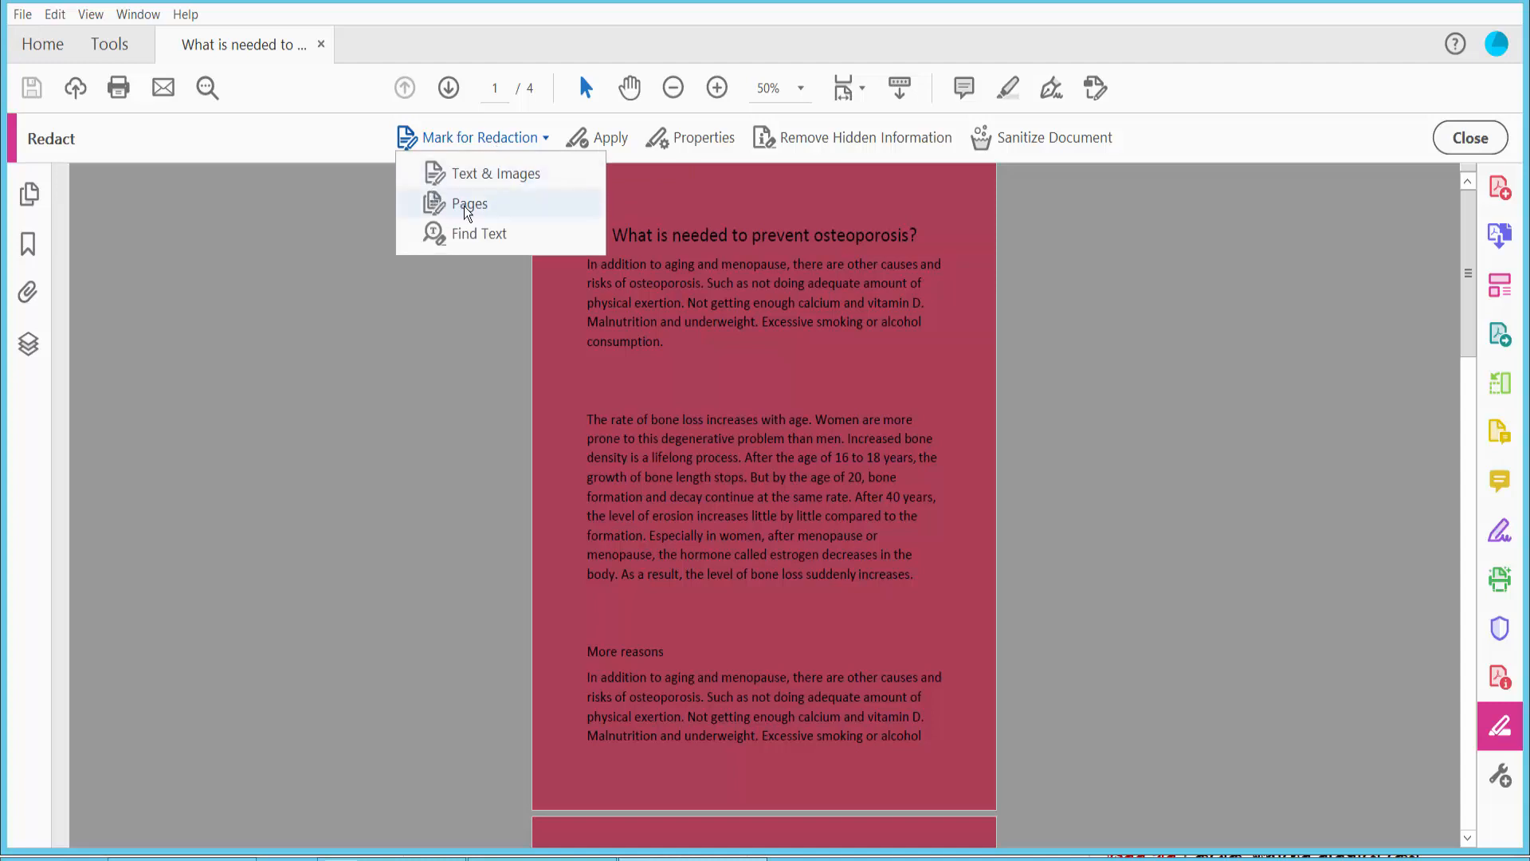
left_click(469, 202)
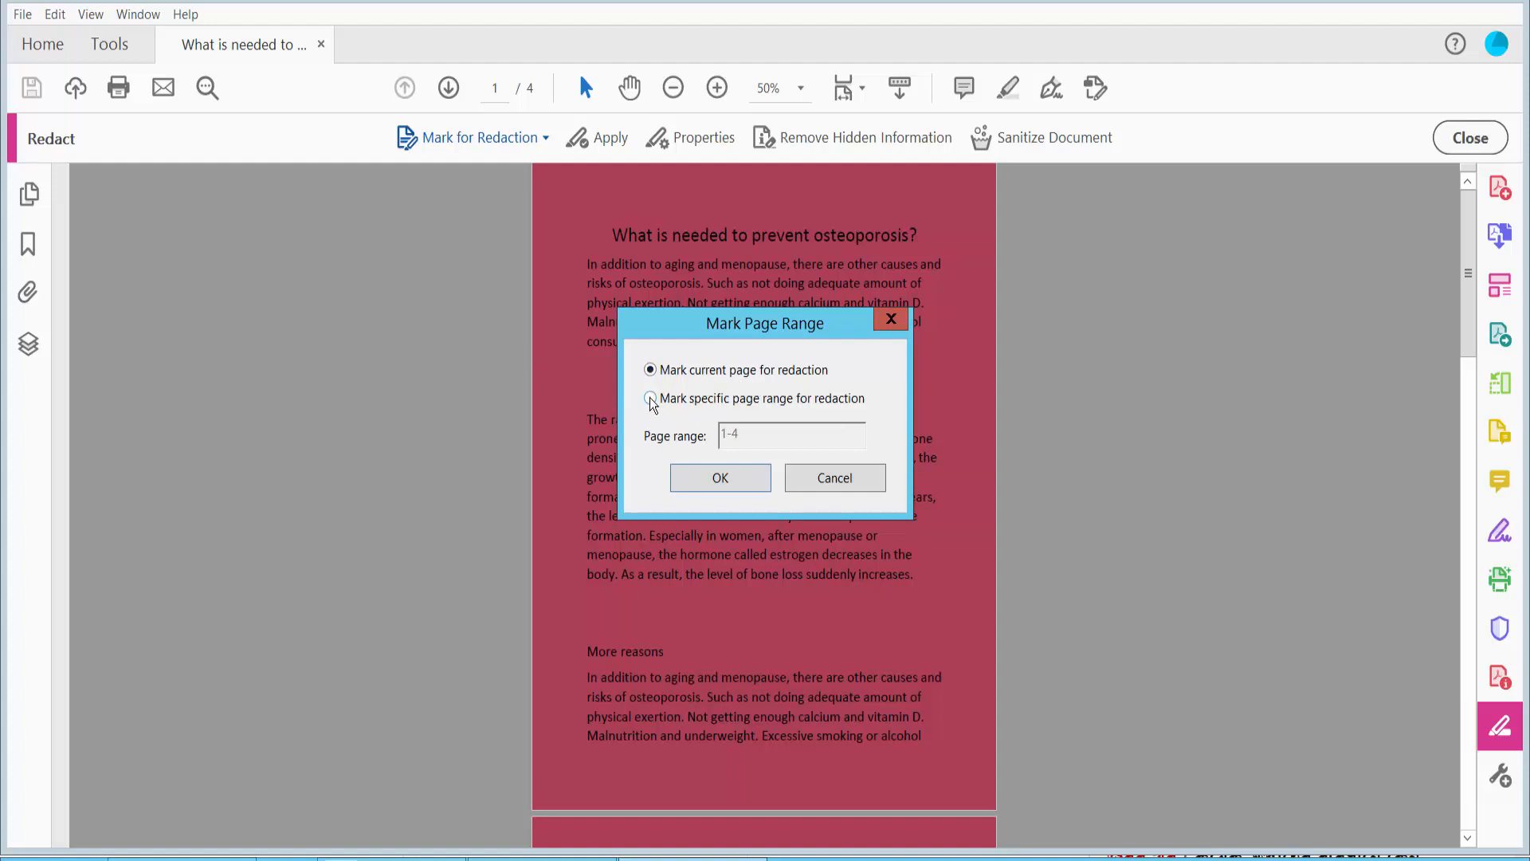
left_click(651, 398)
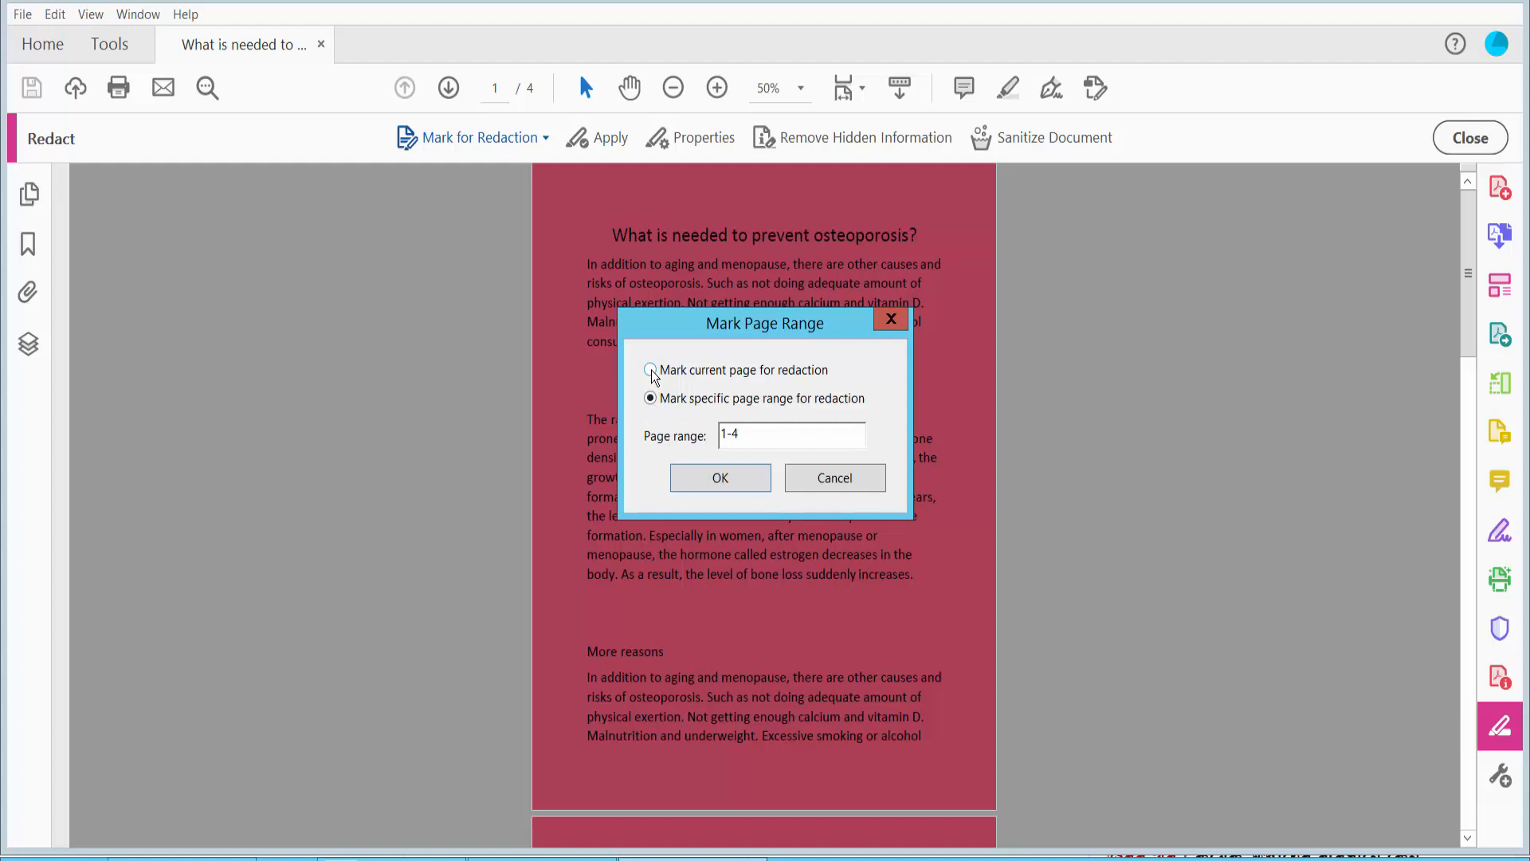
left_click(650, 370)
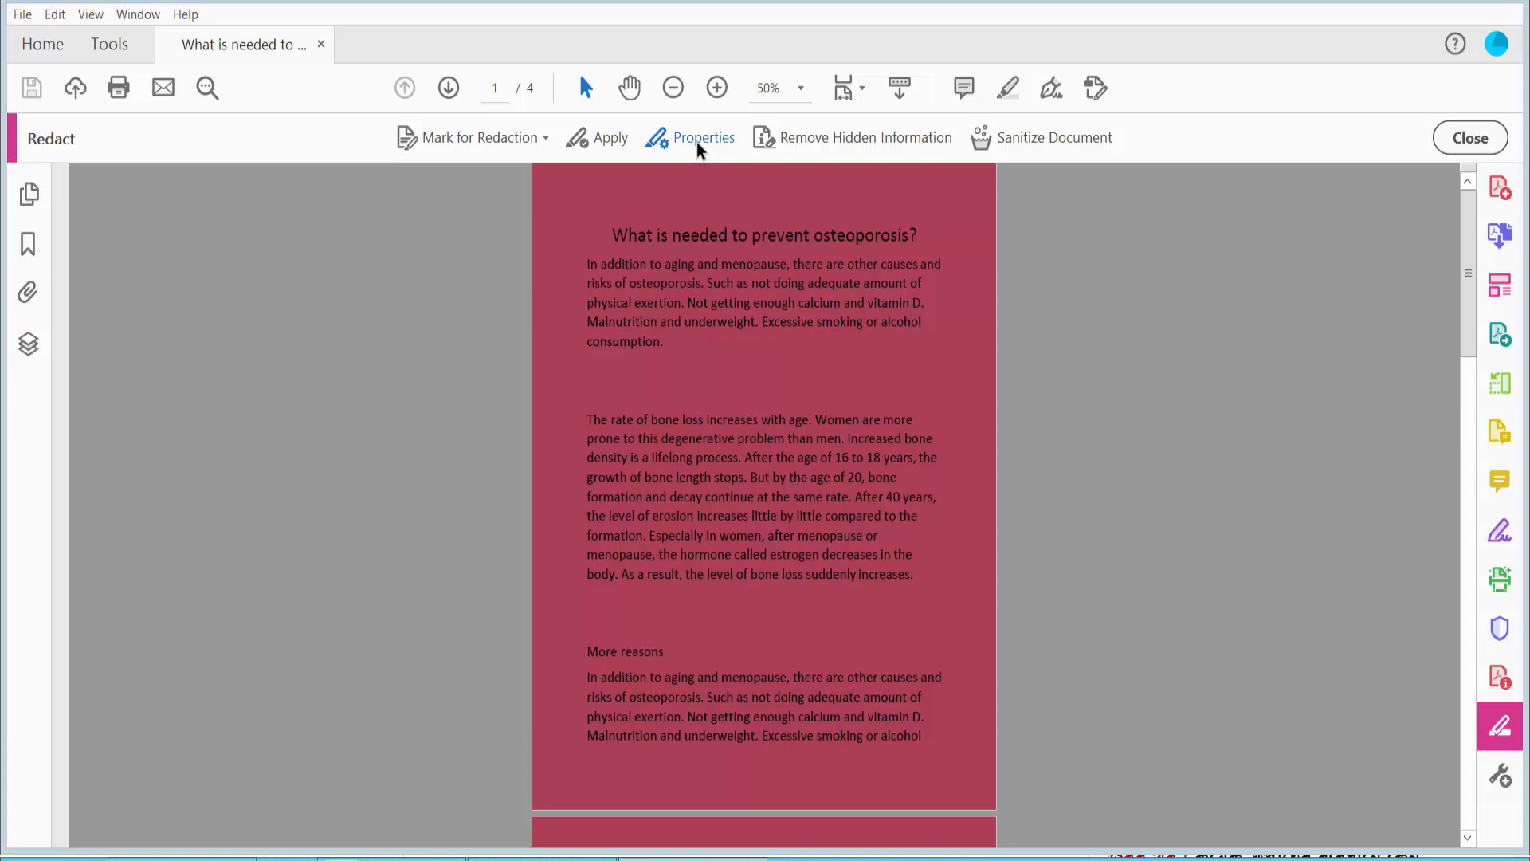
- Set the redacted-area fill colour to white in the Redaction Properties
left_click(702, 137)
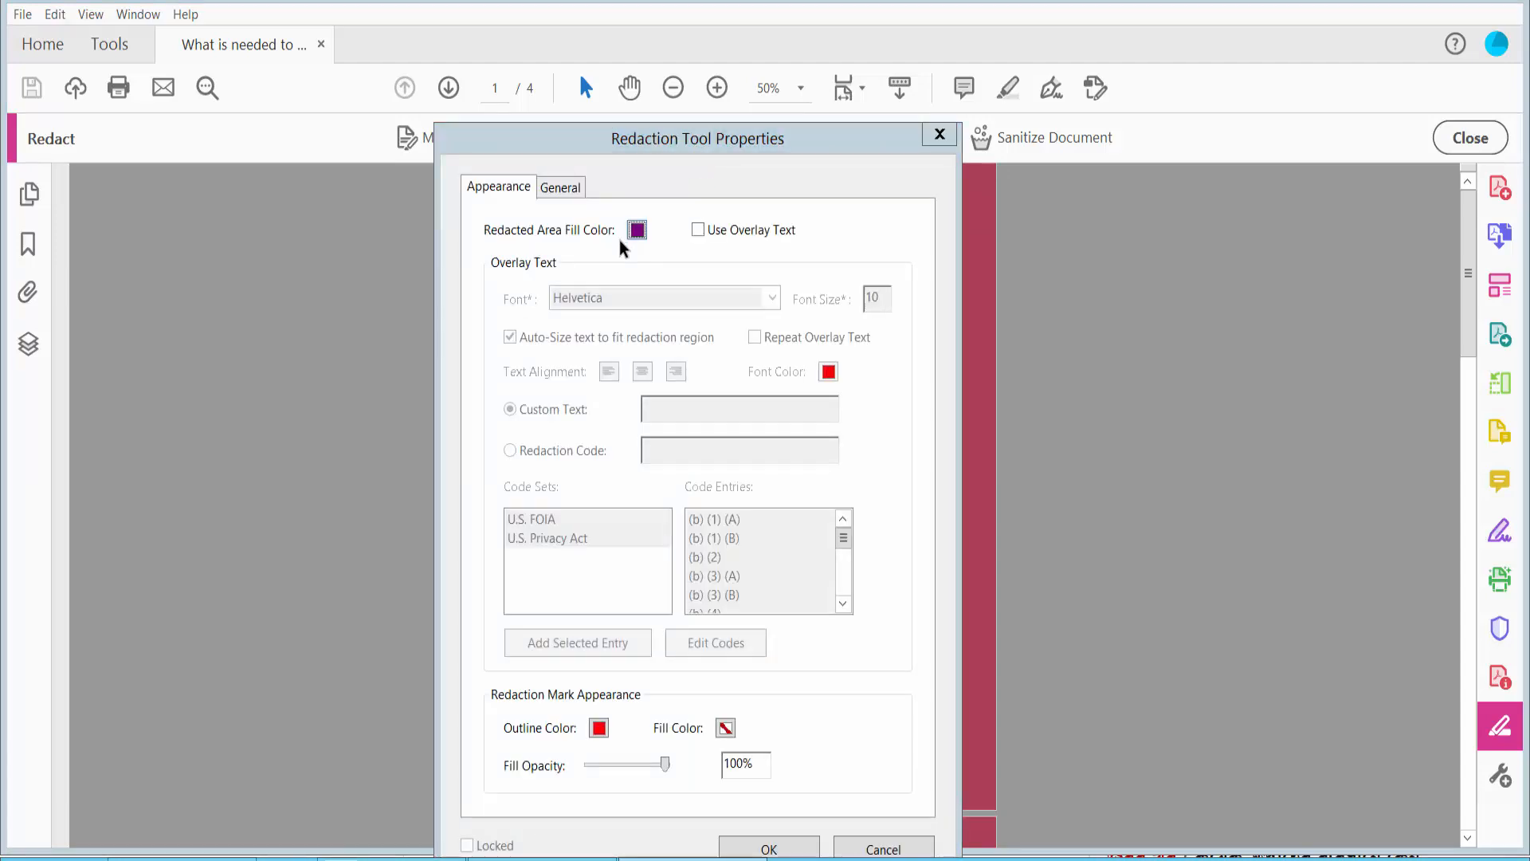
left_click(636, 229)
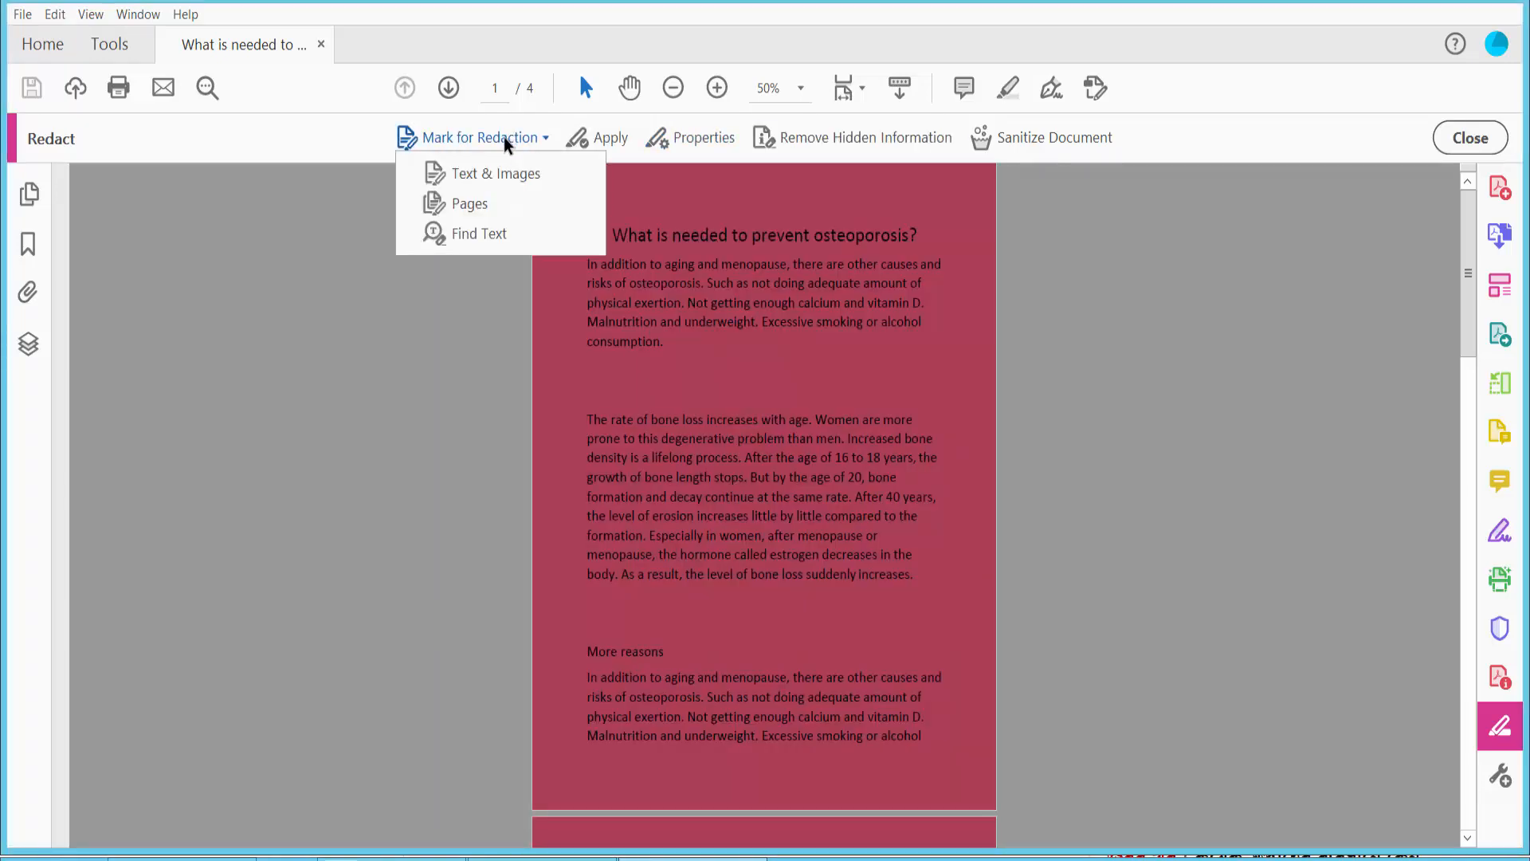
- Mark the specific page range 1-2 for whole-page redaction
left_click(469, 203)
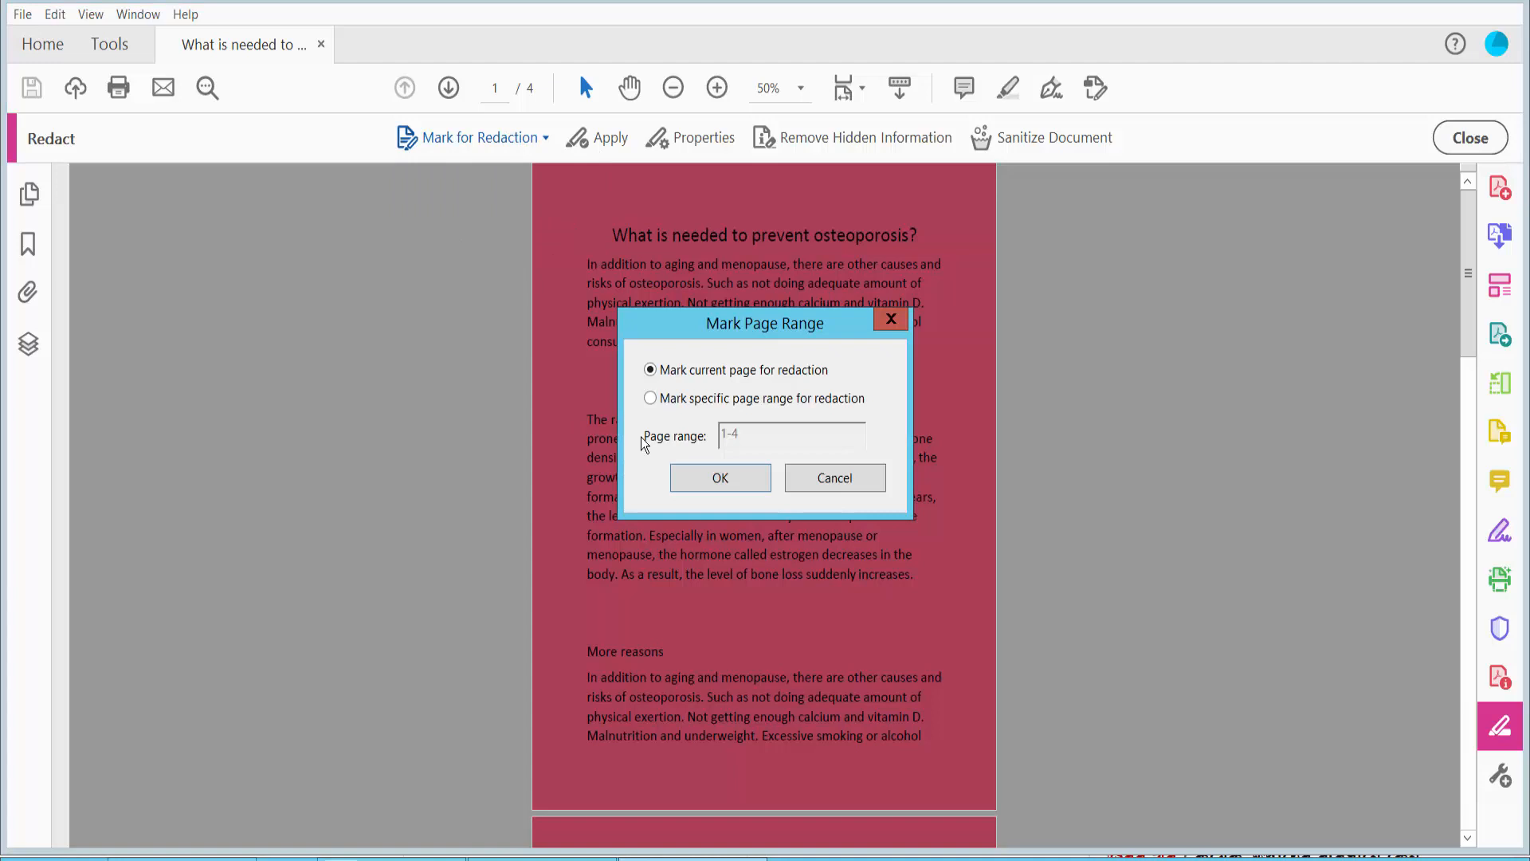
left_click(650, 399)
type("2")
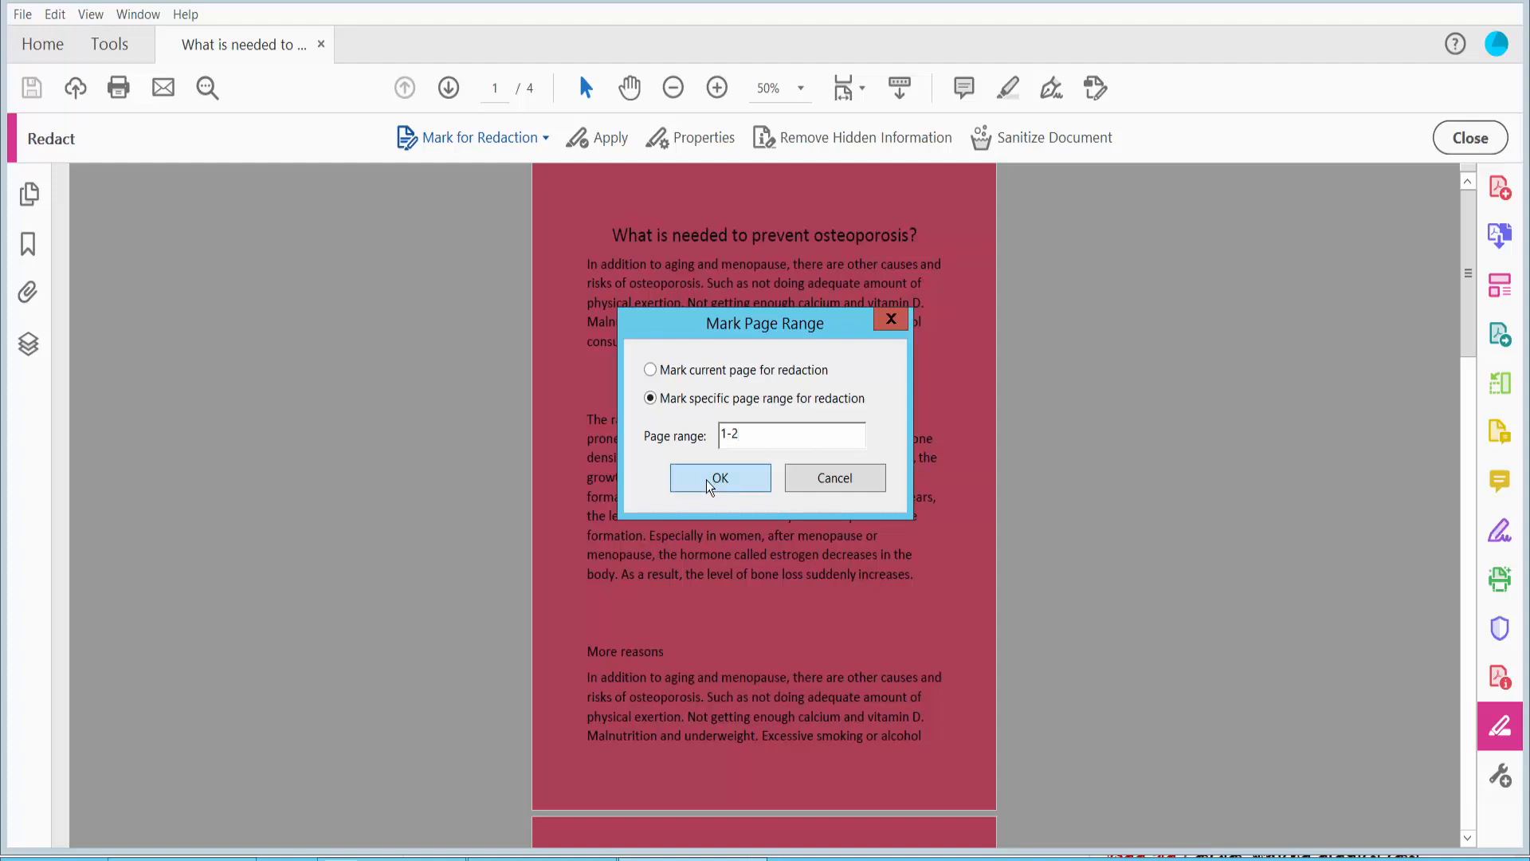
left_click(719, 478)
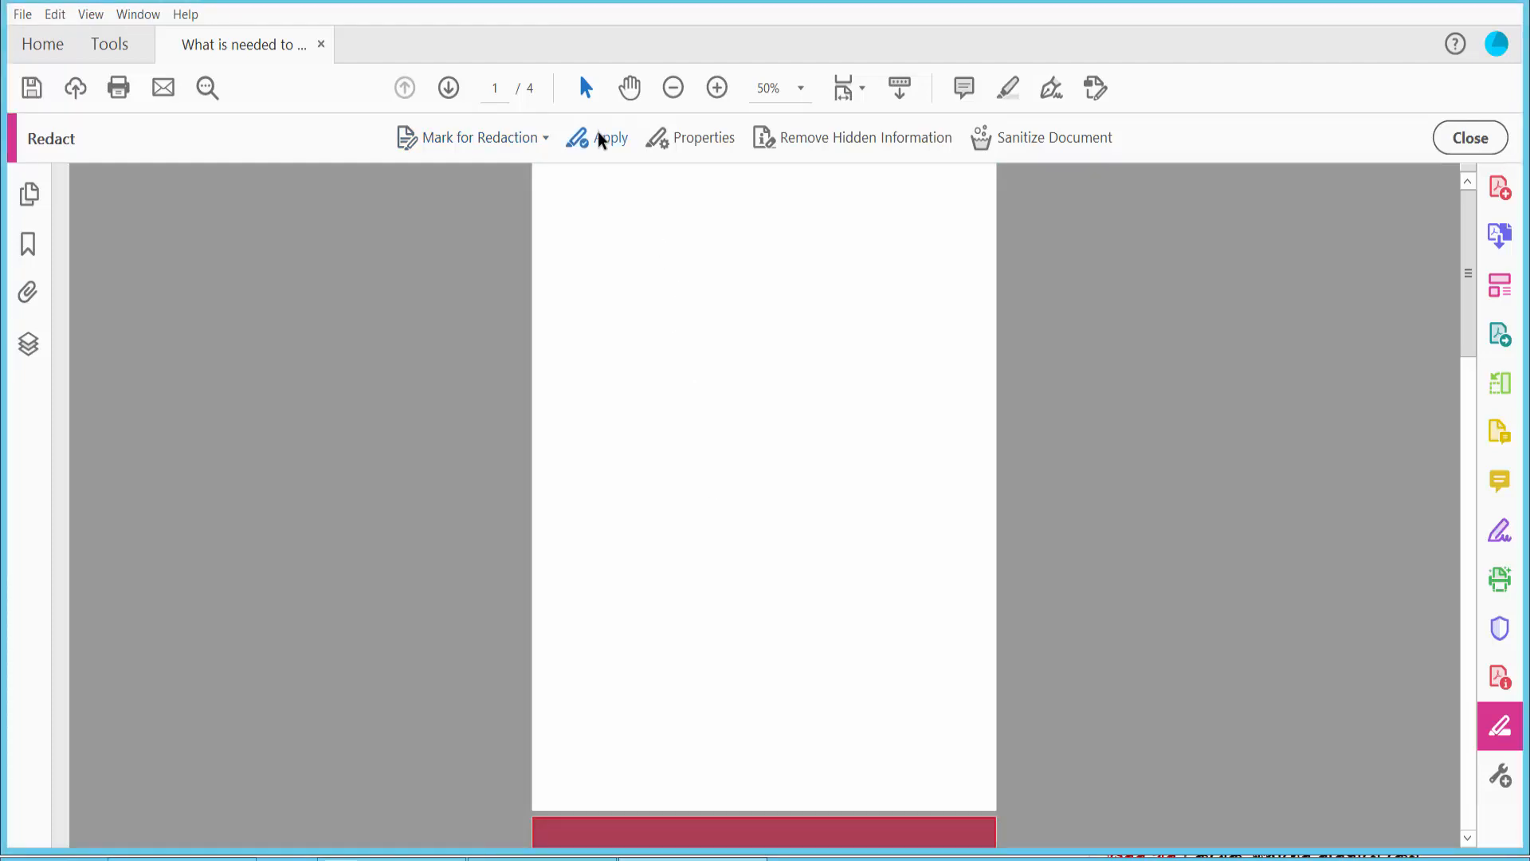
- Apply the marked redactions so pages 1 and 2 become blank white
left_click(610, 137)
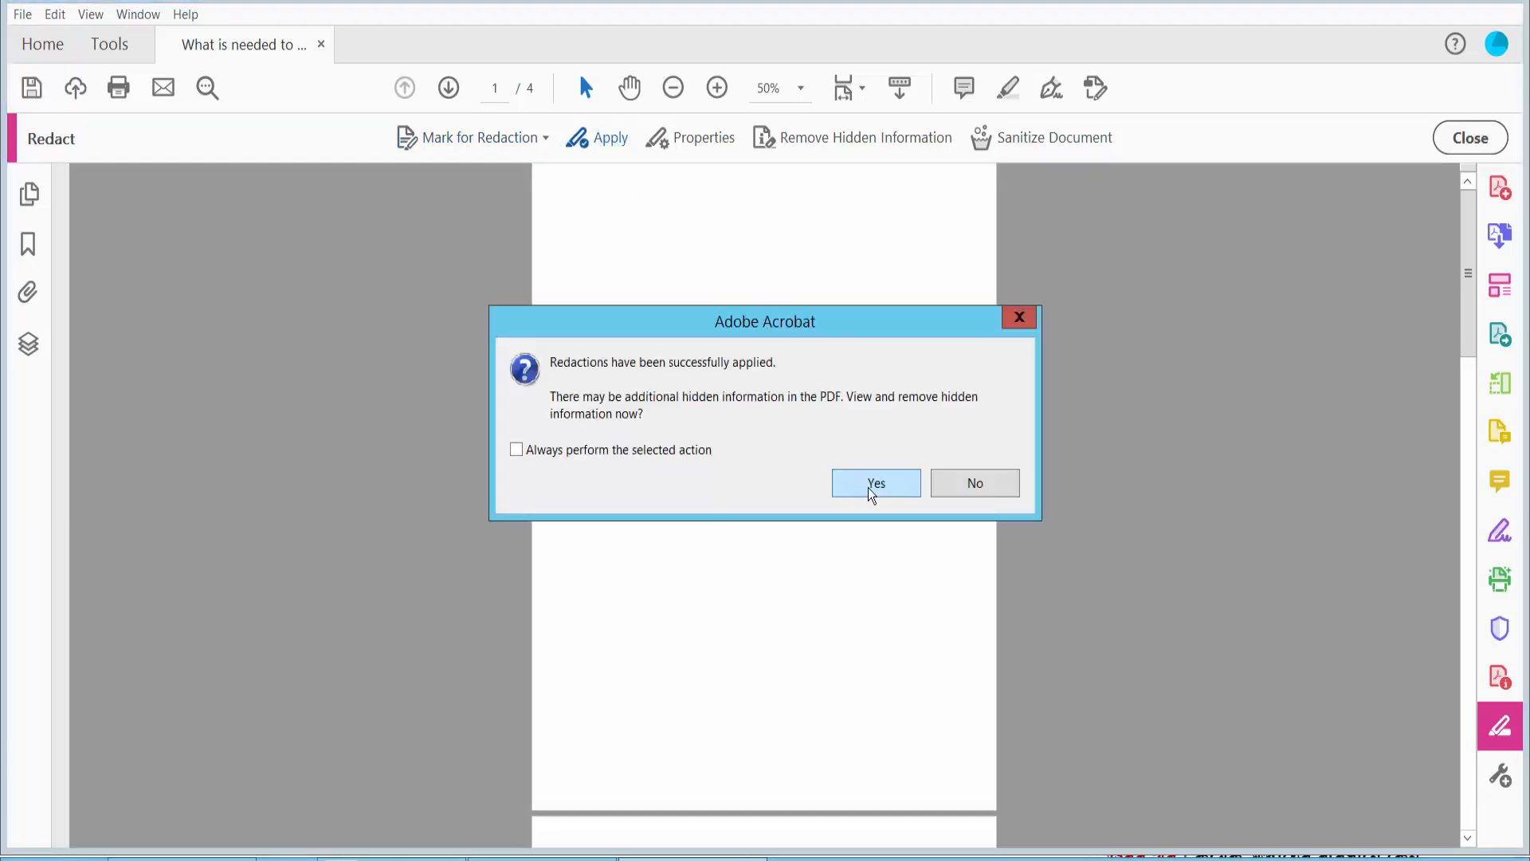
left_click(875, 483)
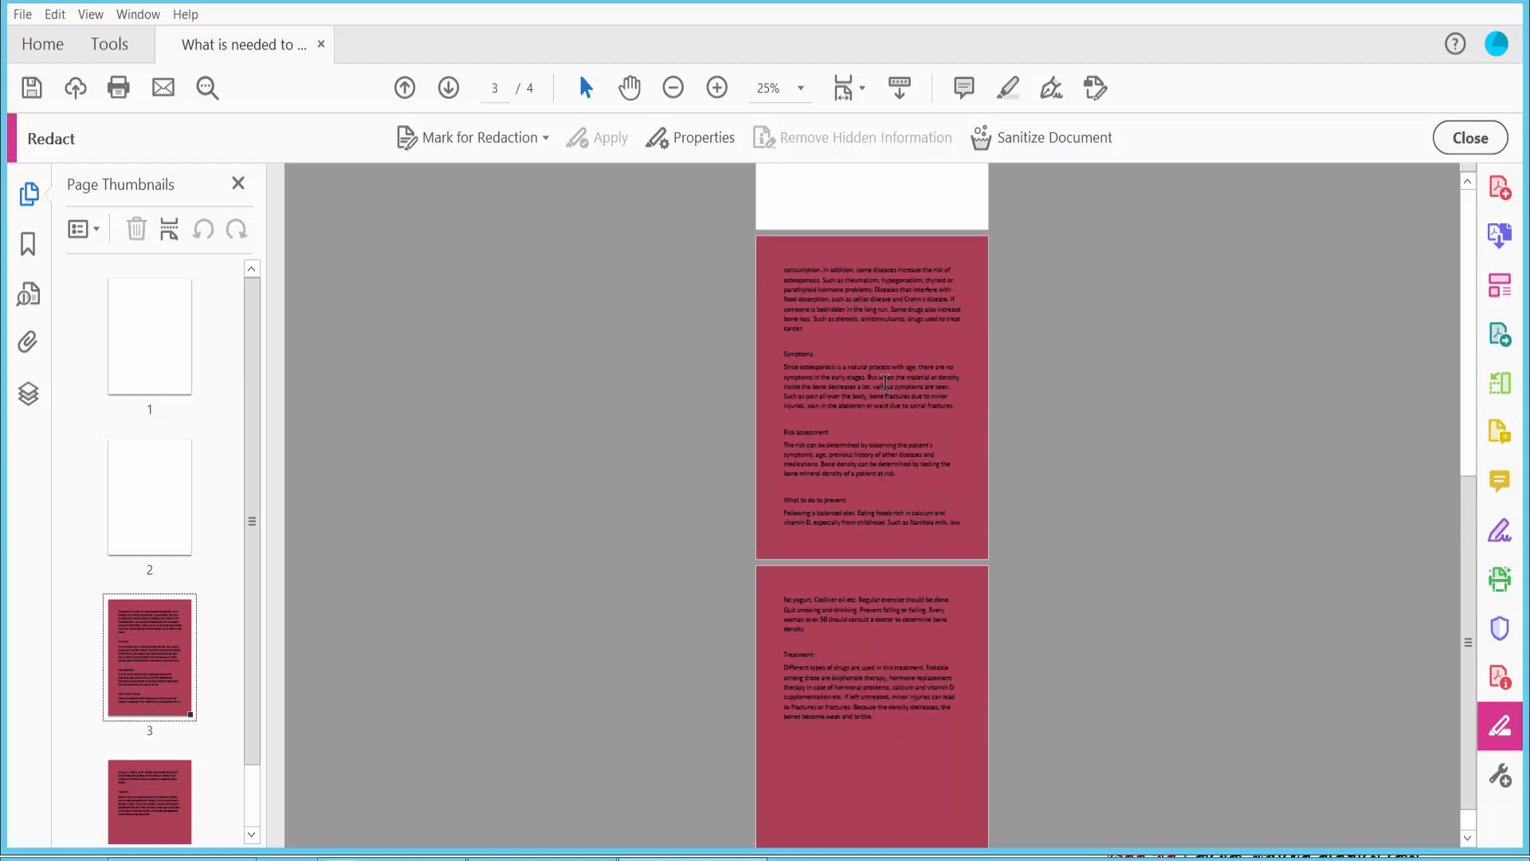
- Start Text & Images marking and box the page 3 text from the Symptoms heading down
scroll("down", 3)
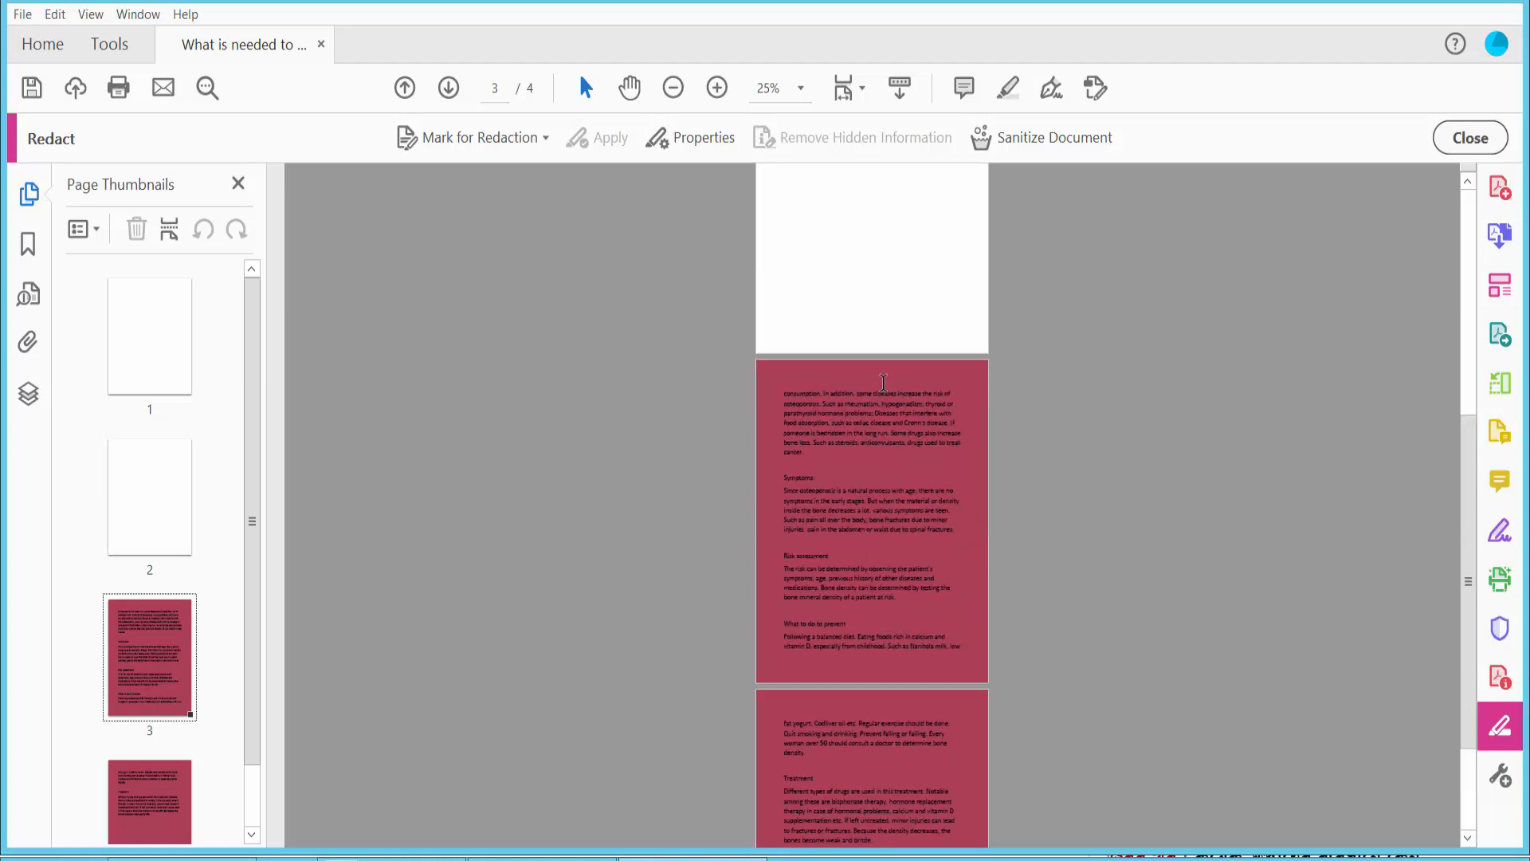
left_click(483, 137)
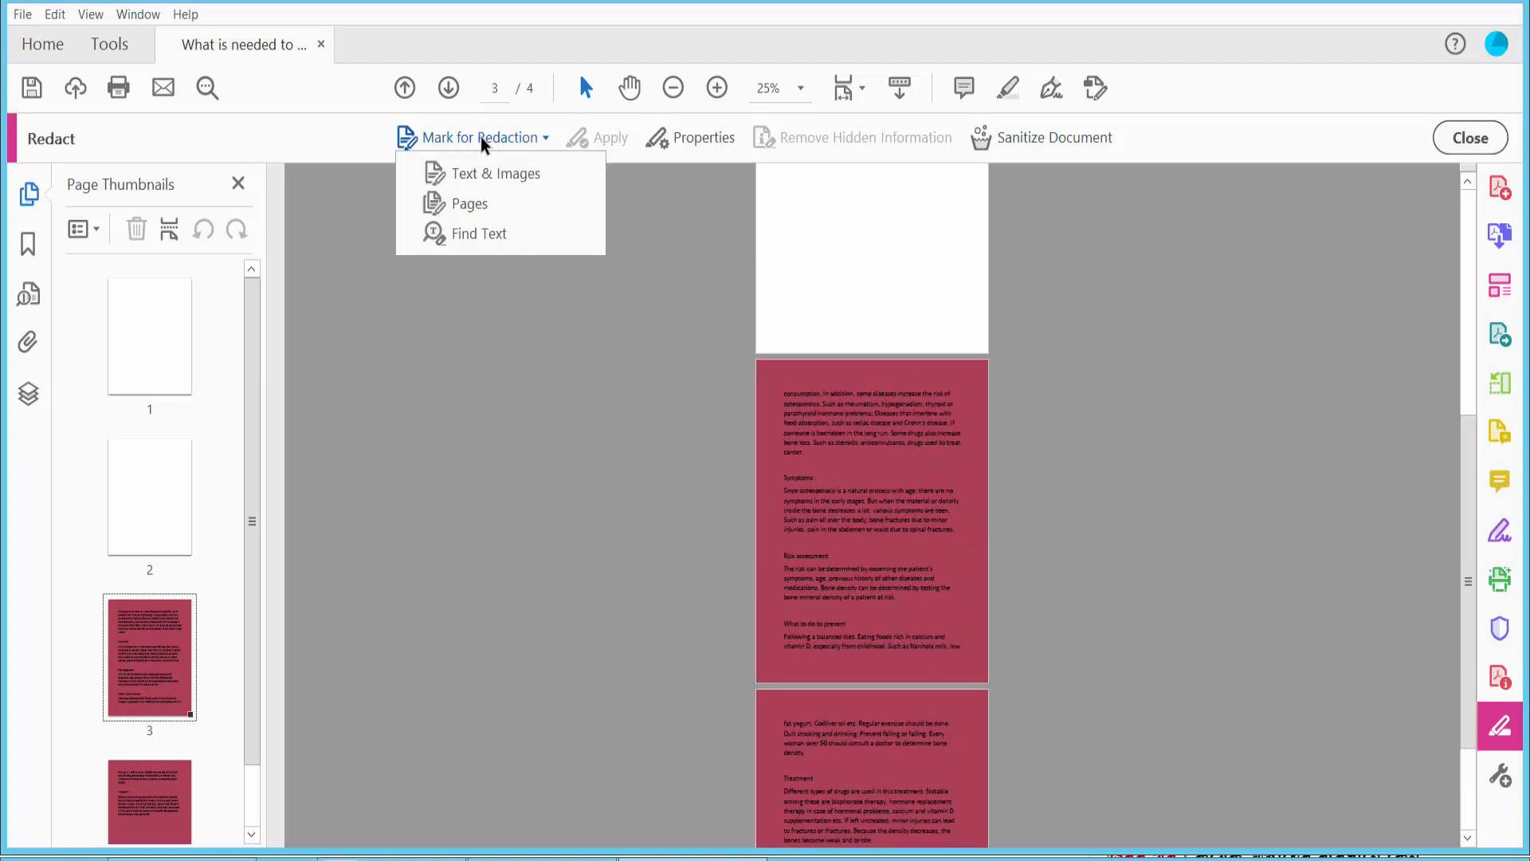
mouse_move(494, 172)
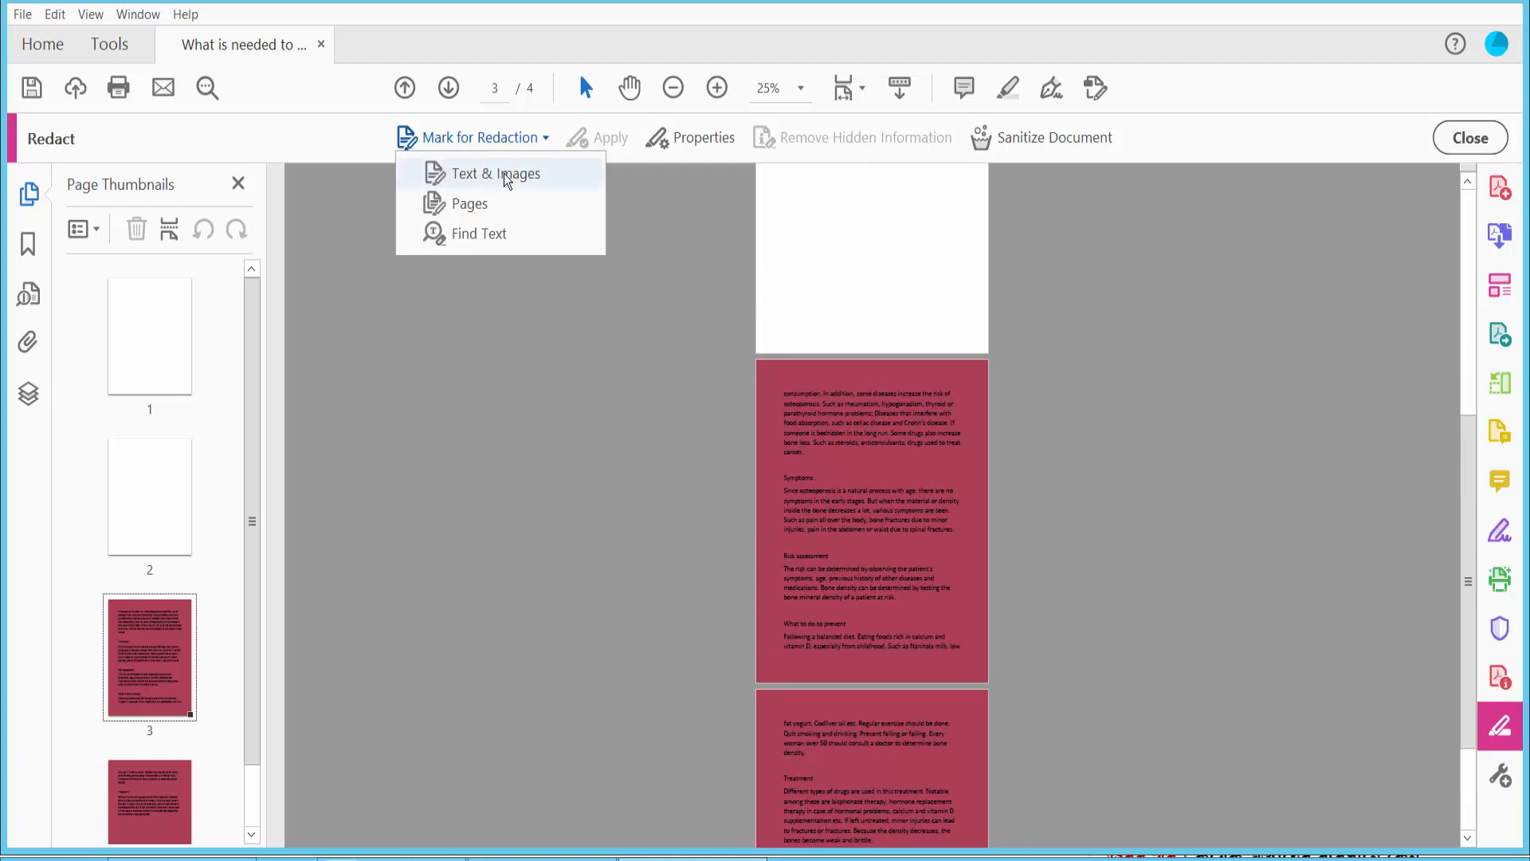
left_click(495, 172)
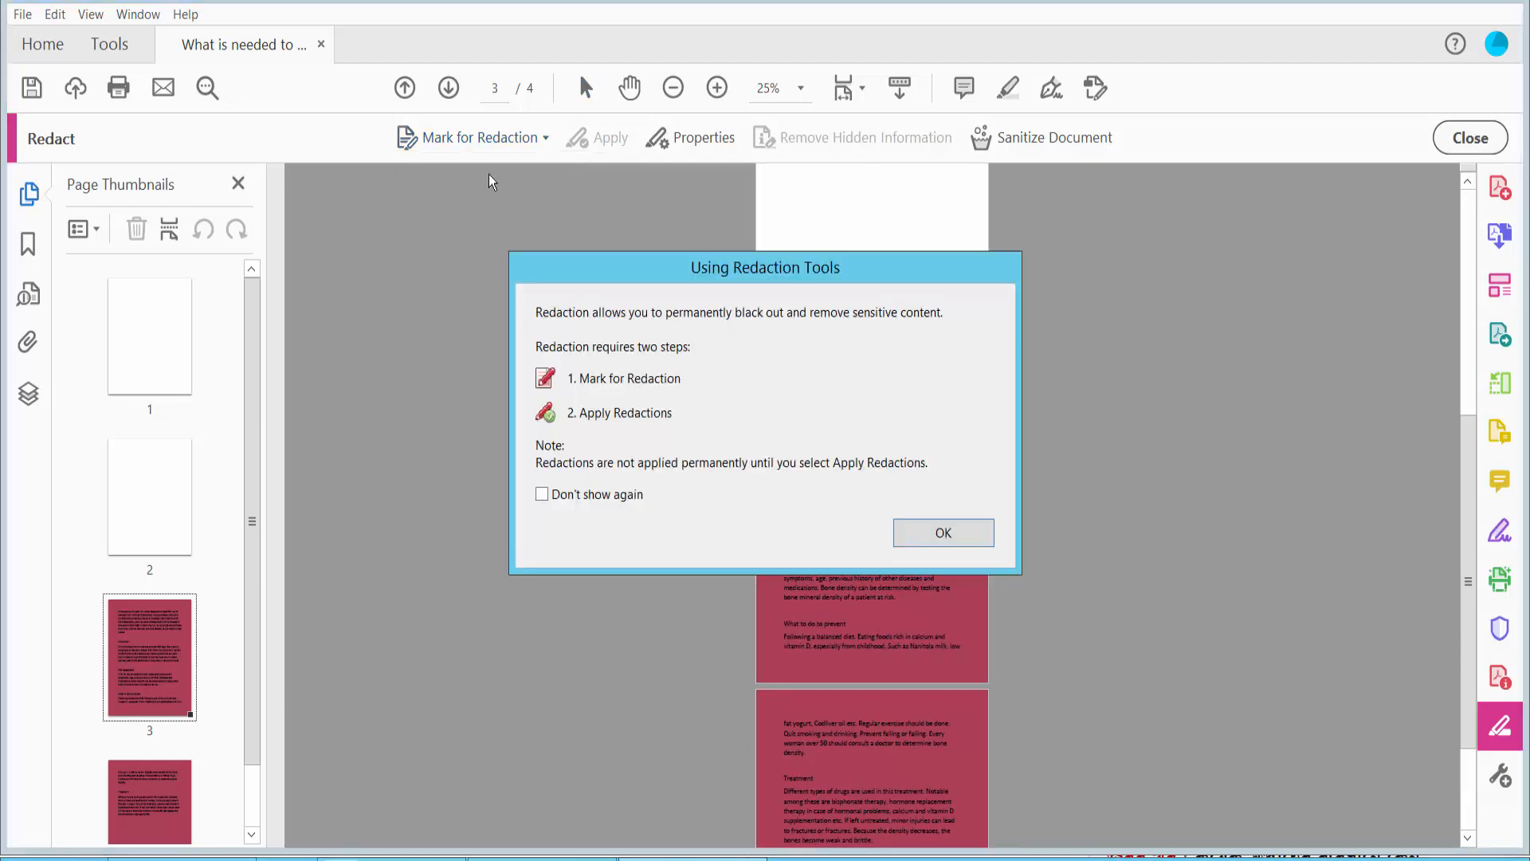
left_click(941, 533)
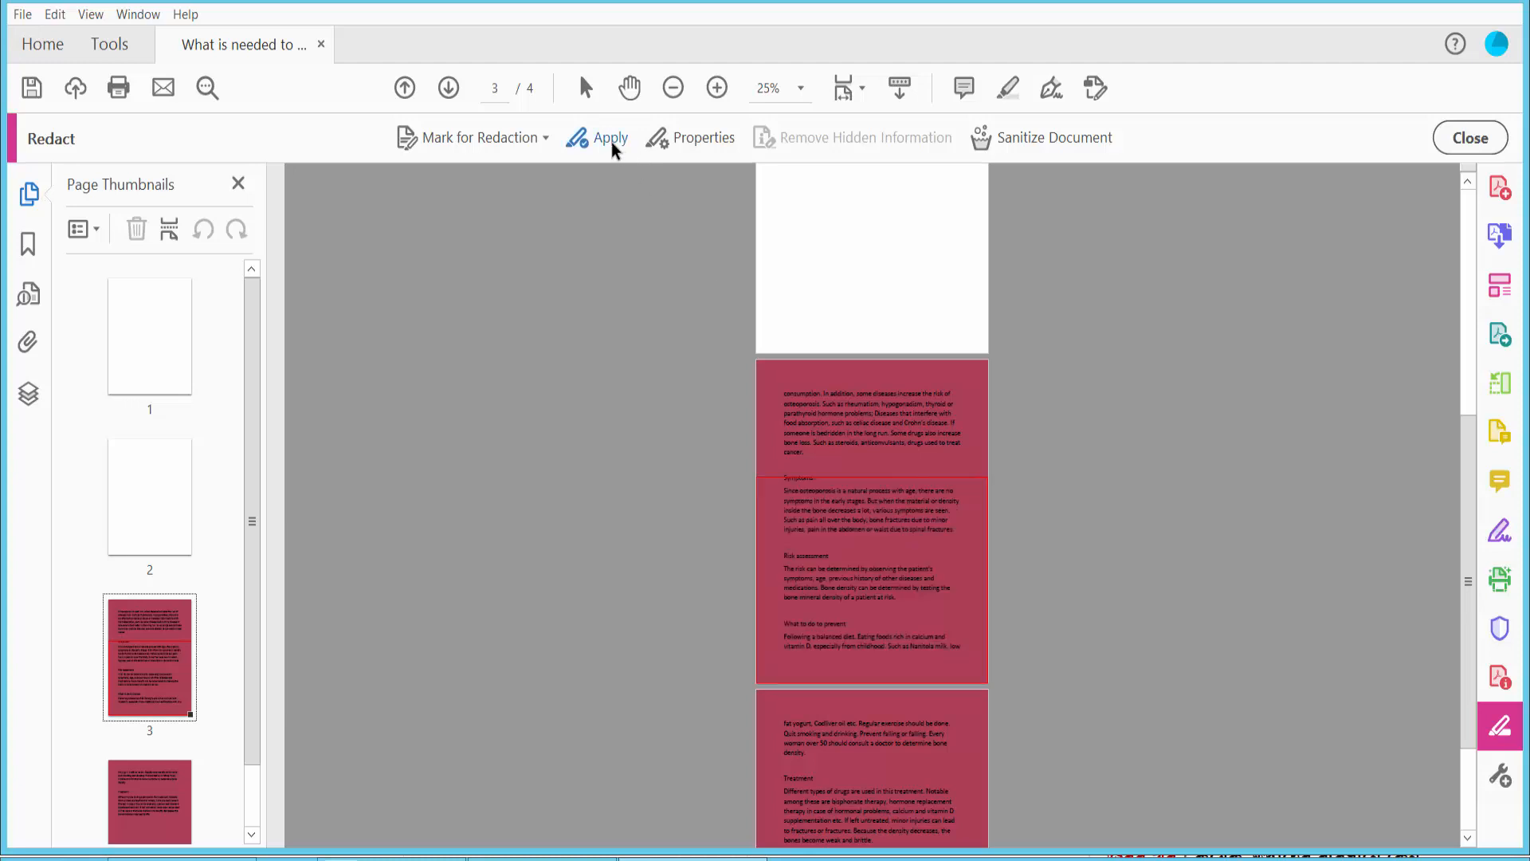
- Apply the page 3 area redaction, review hidden information, and move on to page 4
left_click(608, 137)
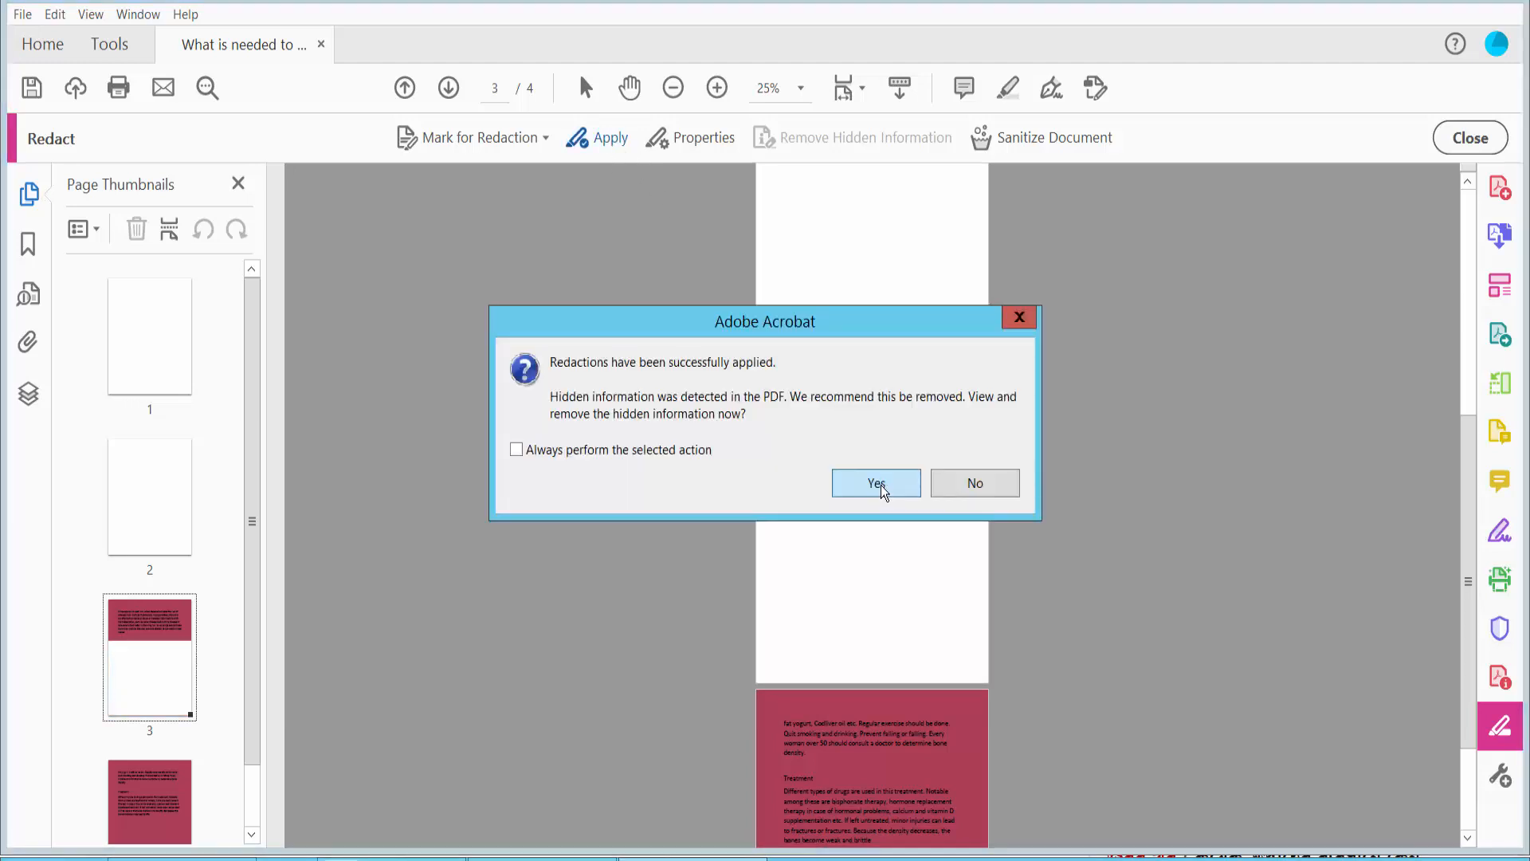
left_click(875, 483)
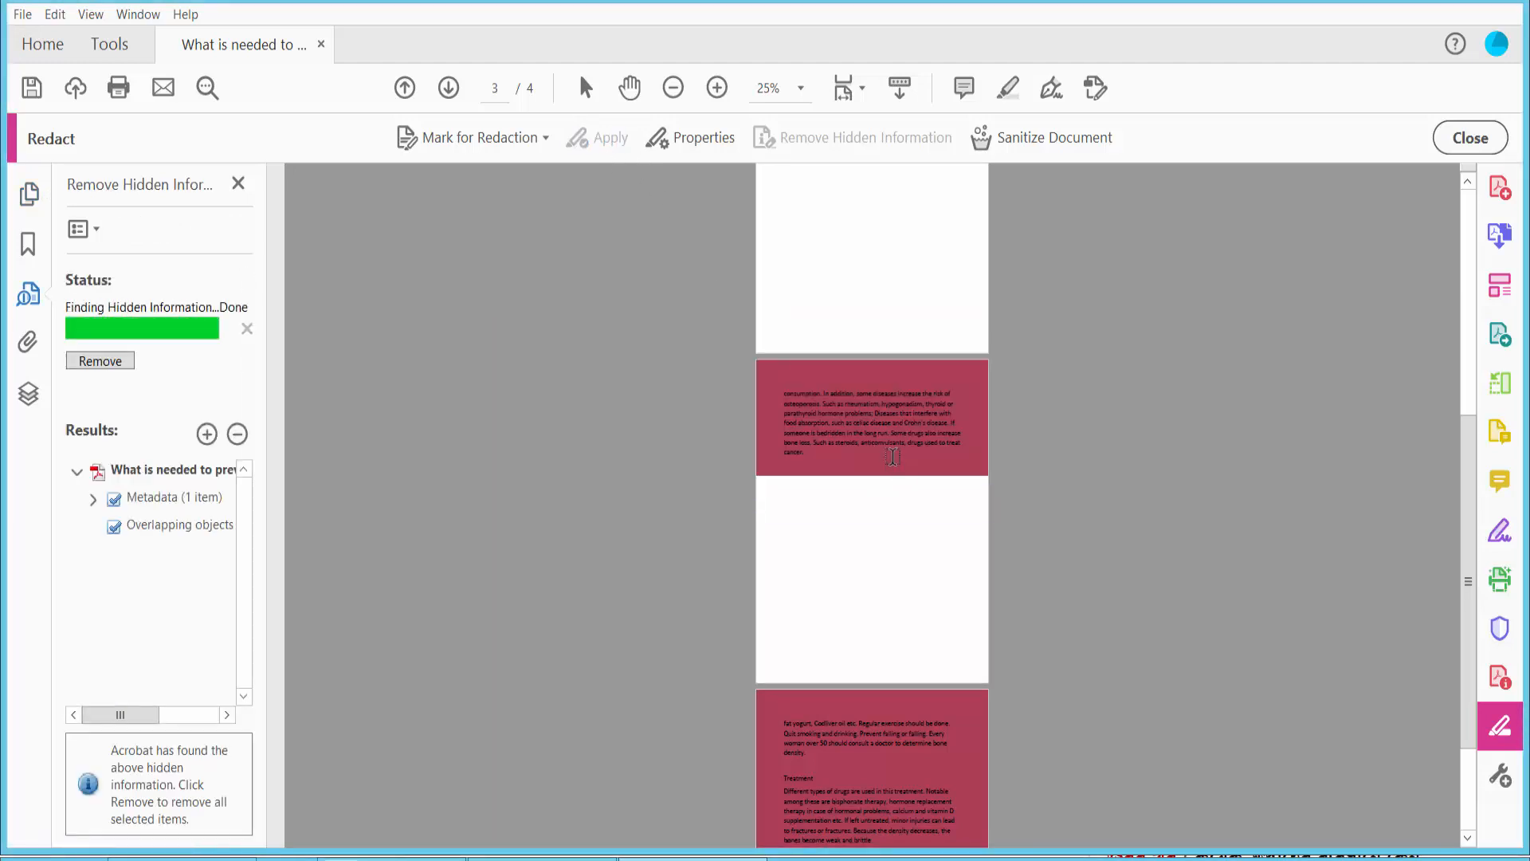
left_click(717, 88)
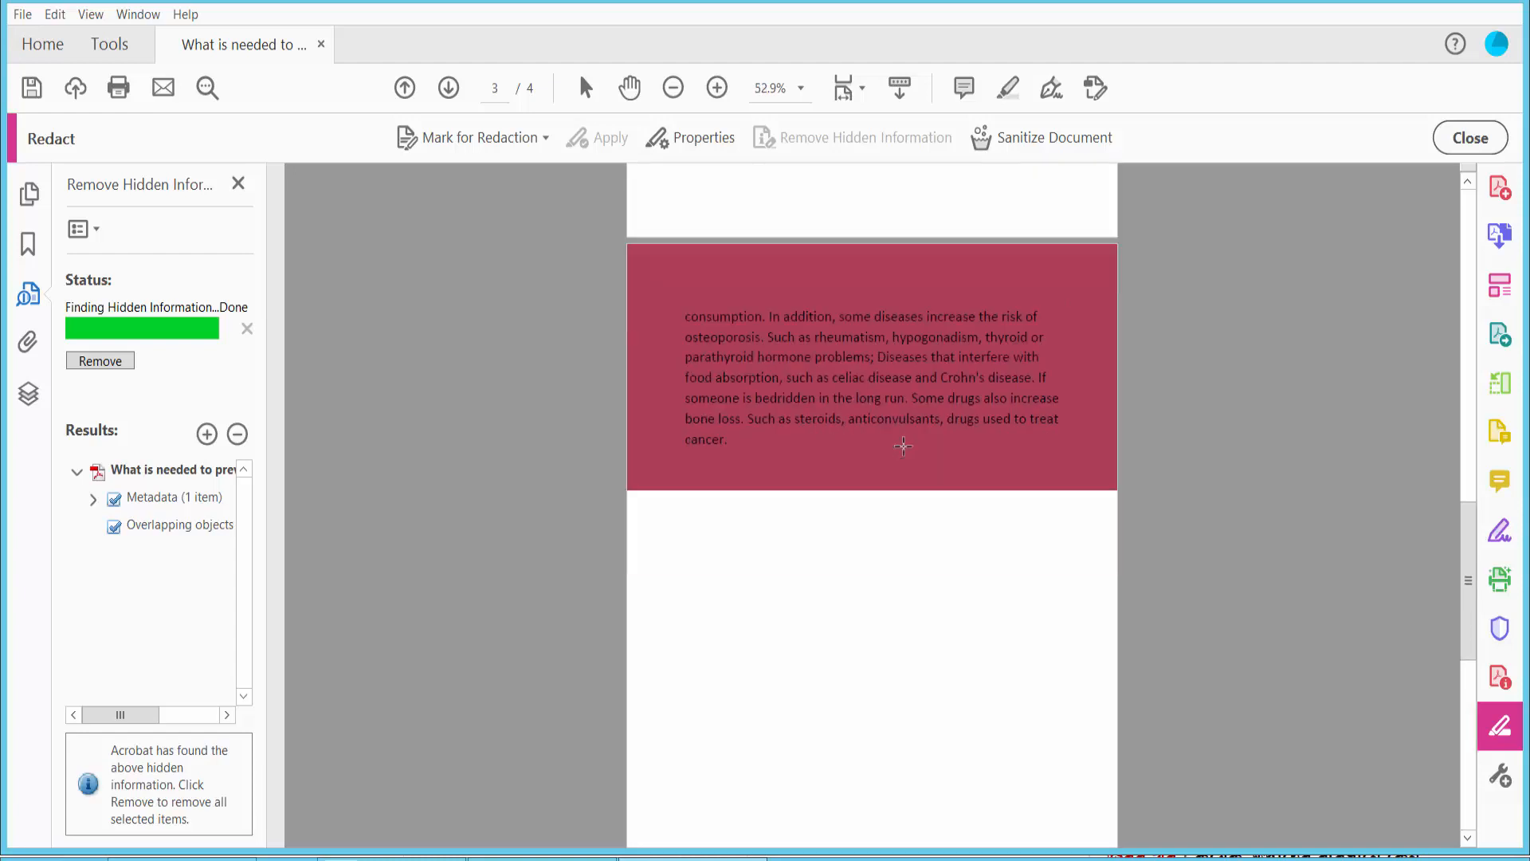
left_click(448, 87)
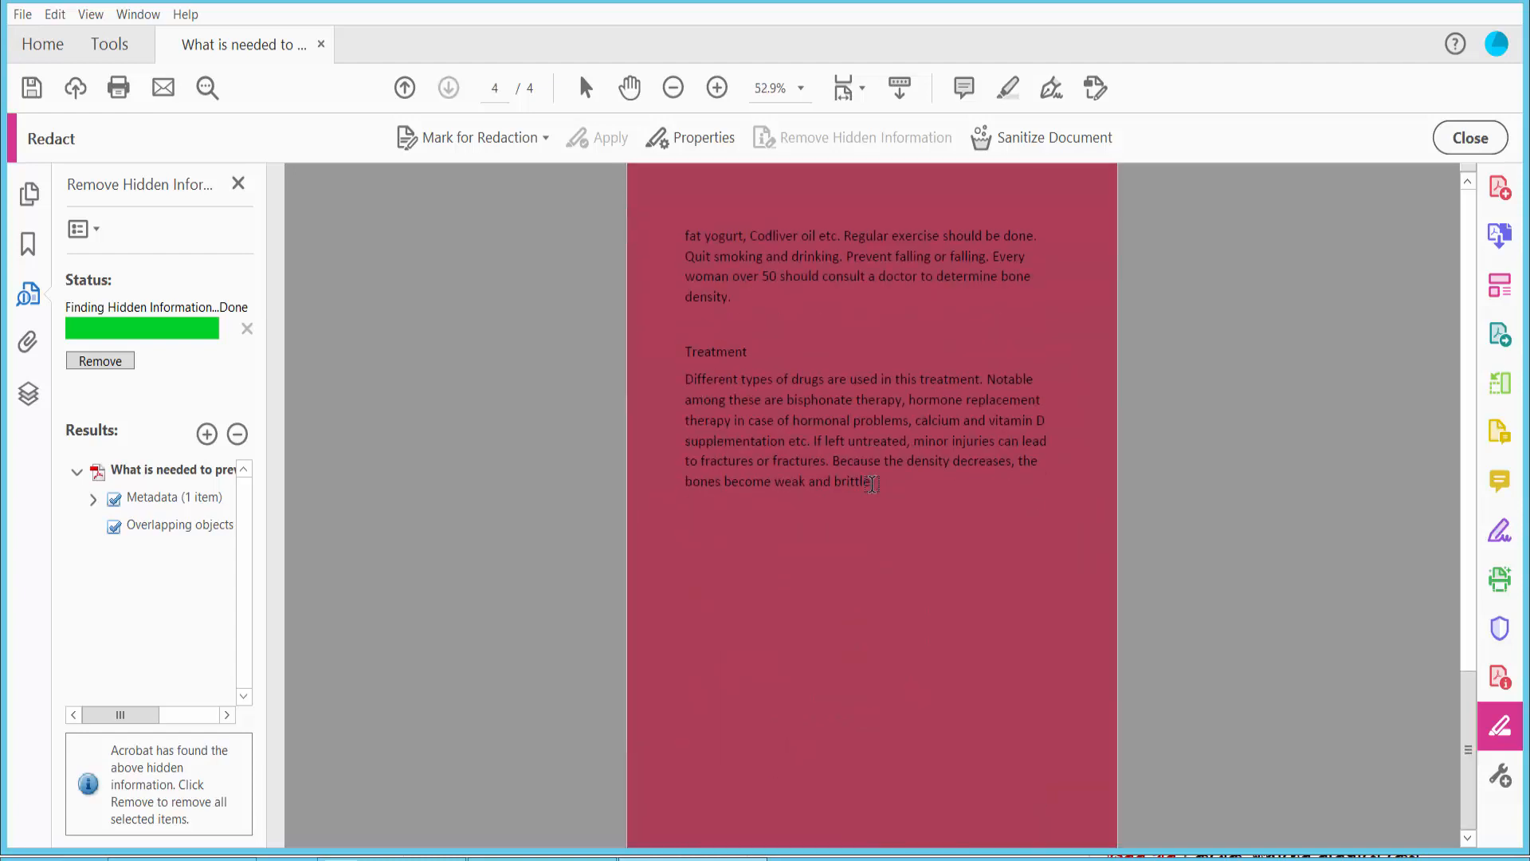
left_click(480, 137)
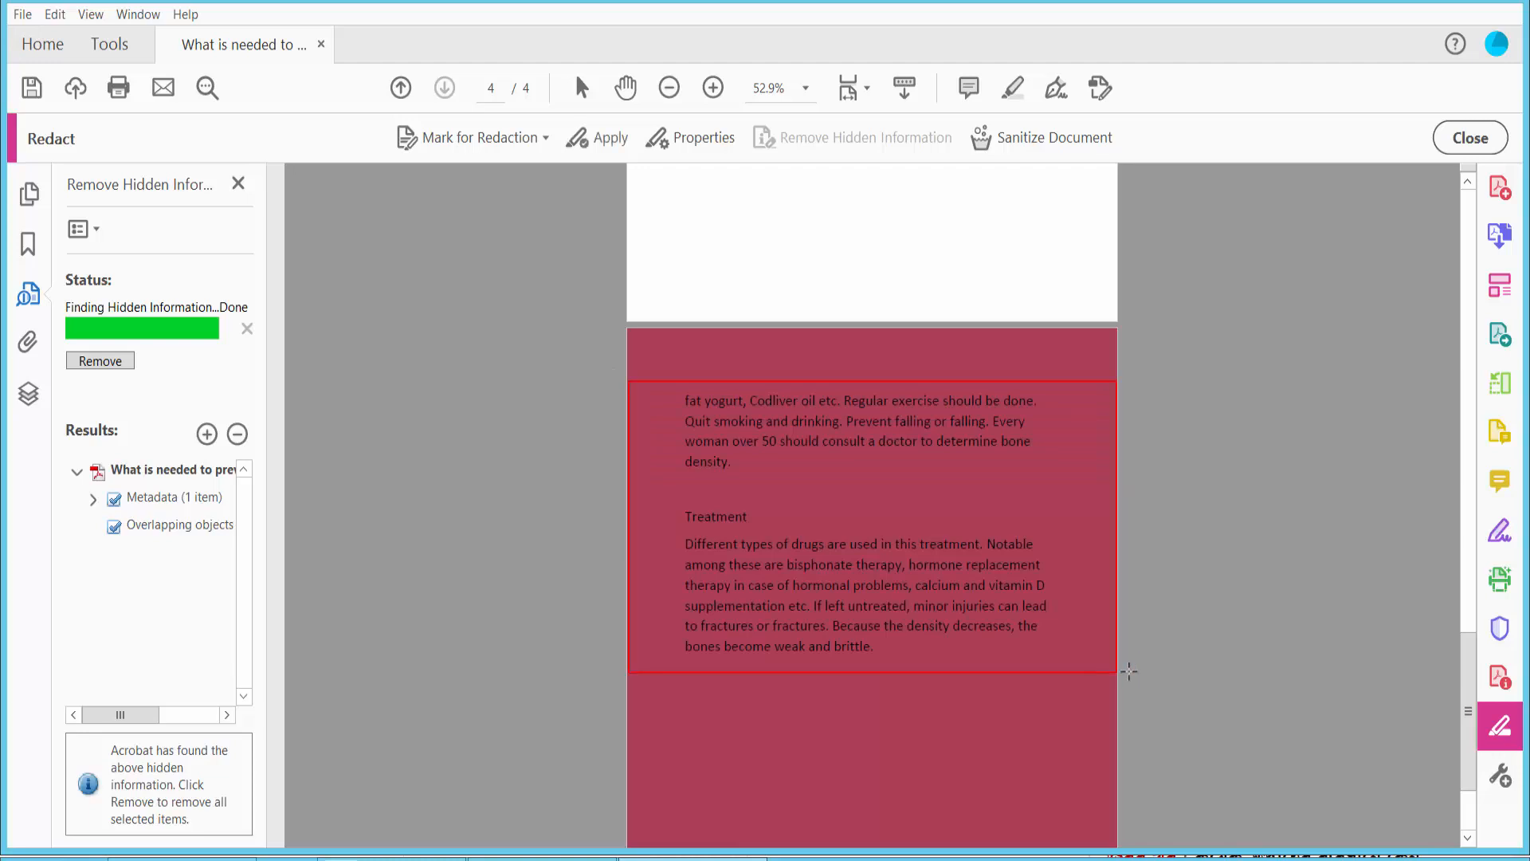
- Apply the redaction box over page 4's top paragraphs, confirming permanent removal
left_click(607, 137)
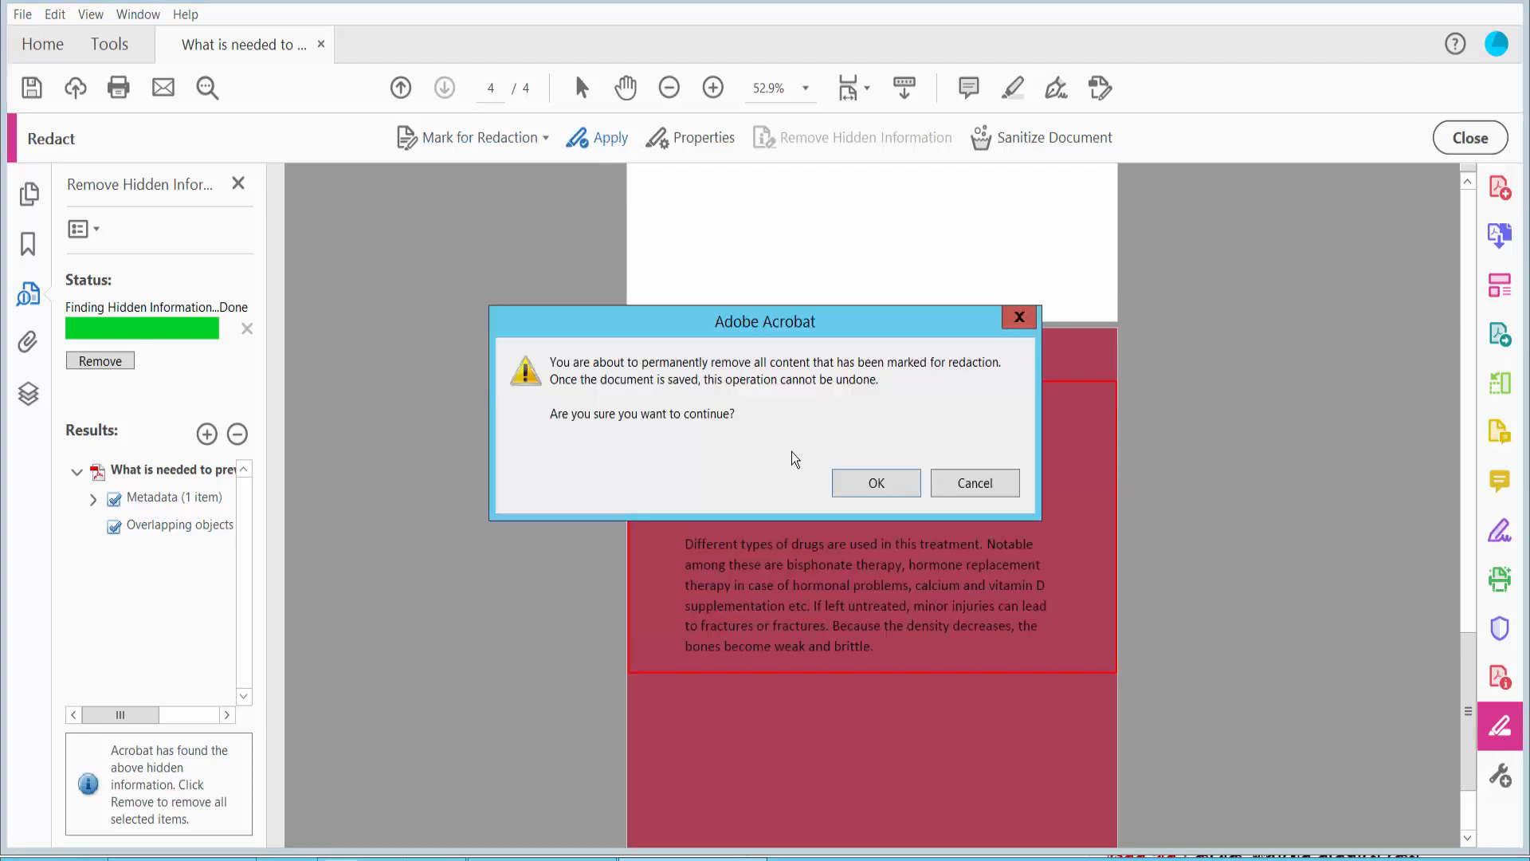
left_click(875, 481)
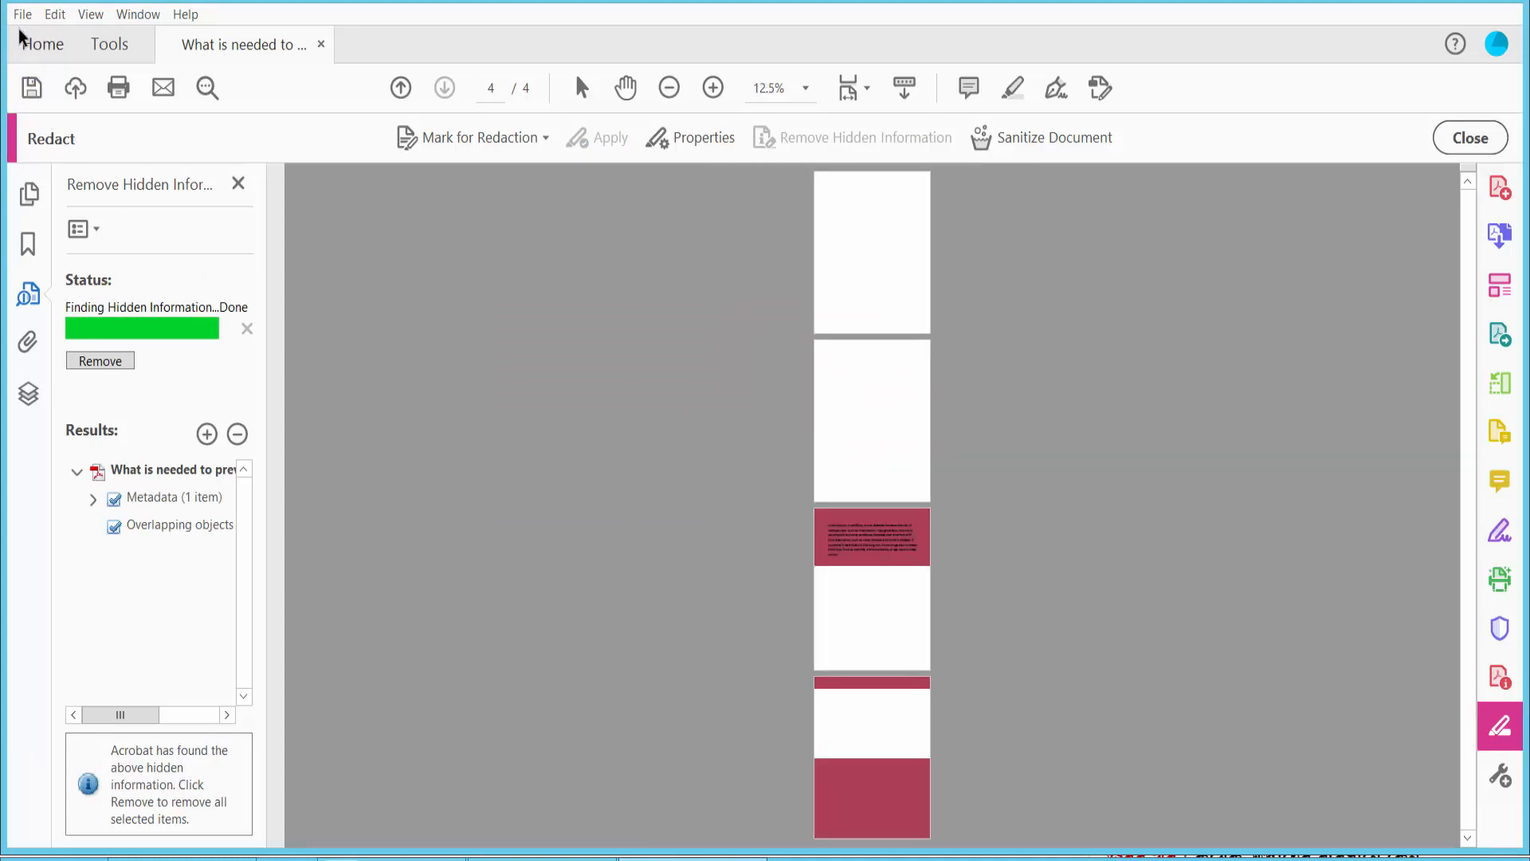
- Bring up the File menu to save the redacted PDF
left_click(21, 14)
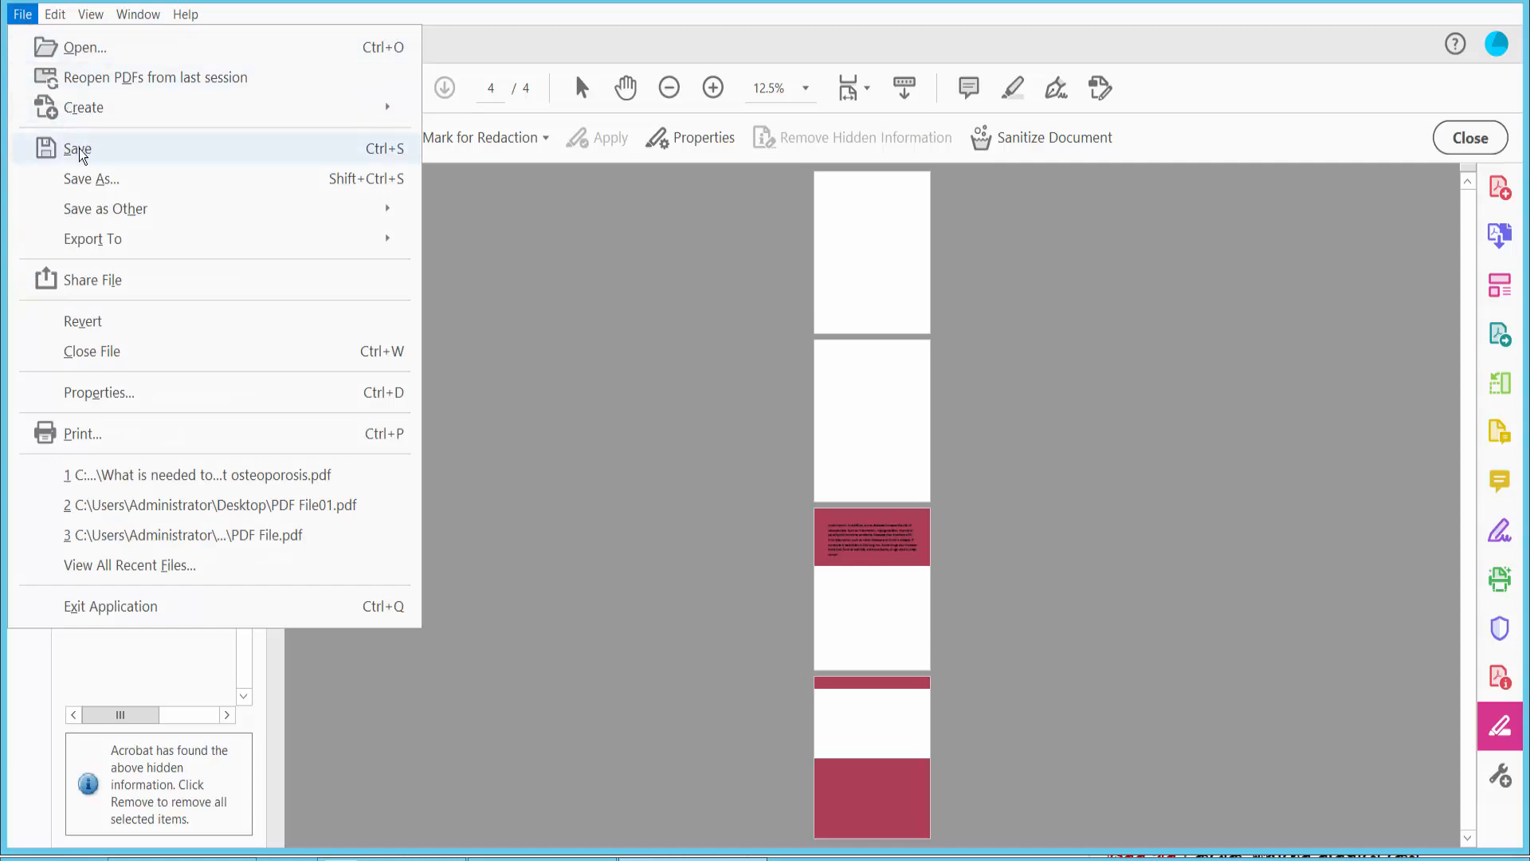
mouse_move(116, 190)
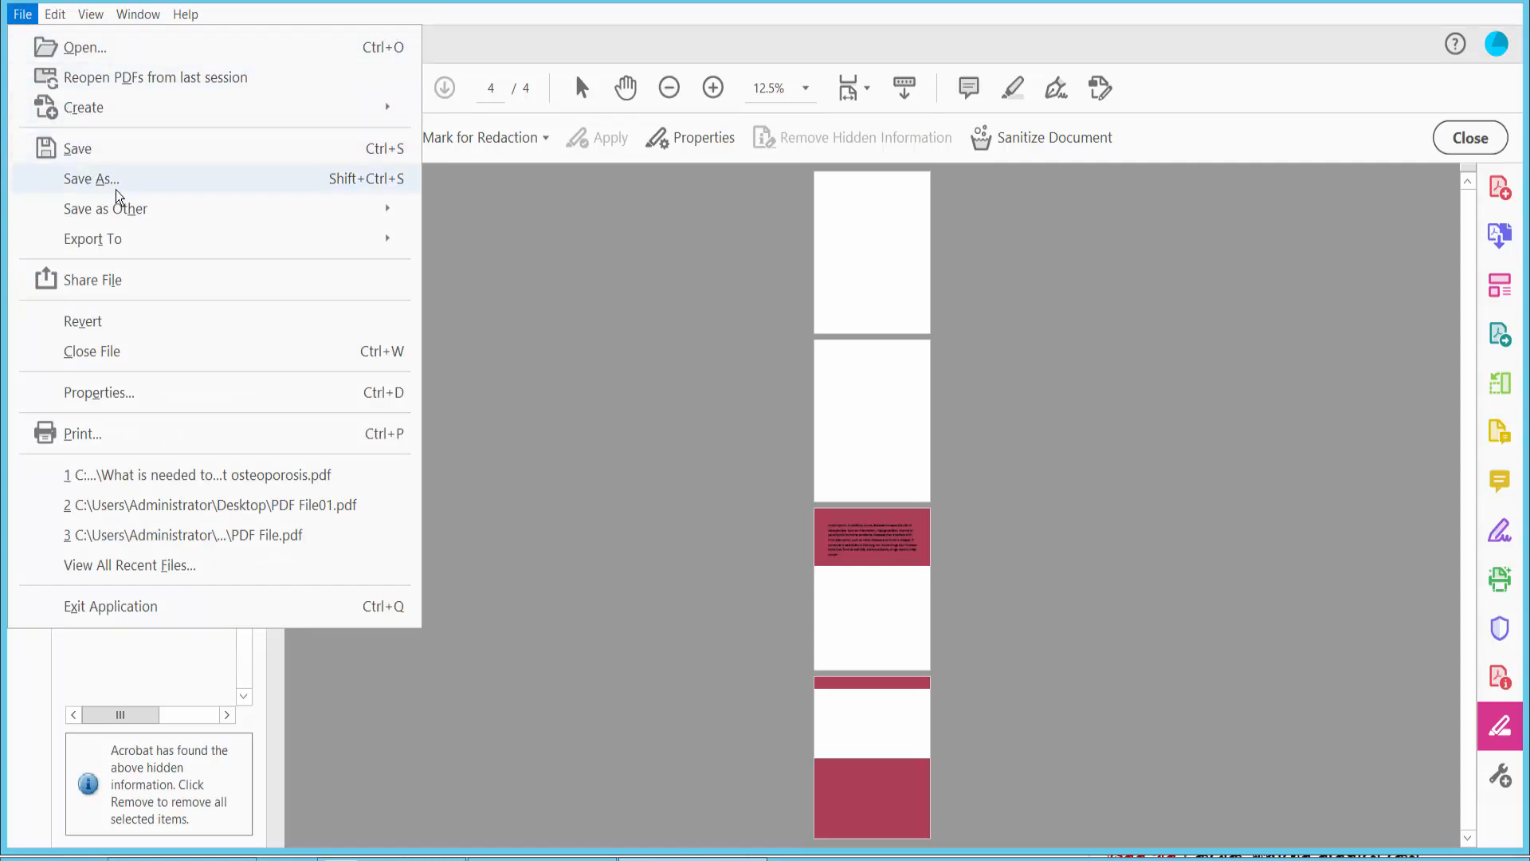